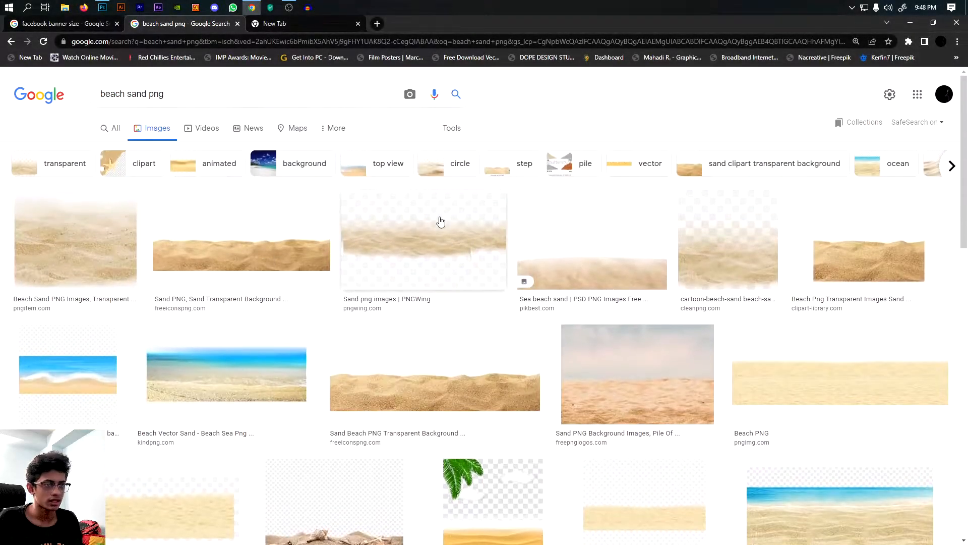
Download the transparent 'beach sand png' image from the freeiconspng result.
{"action": "scroll", "scroll_direction": "down", "scroll_amount": 3}
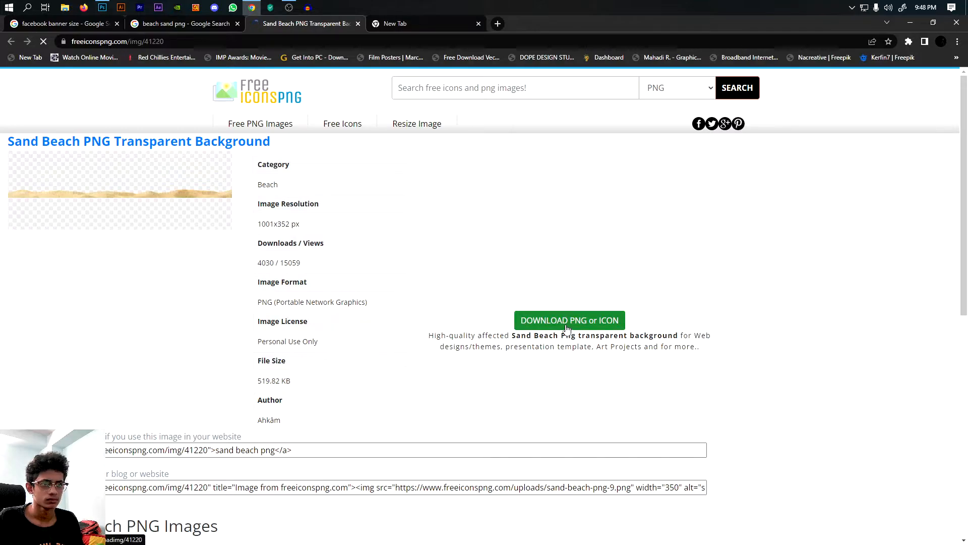
{"action": "left_click", "coordinate": [569, 320]}
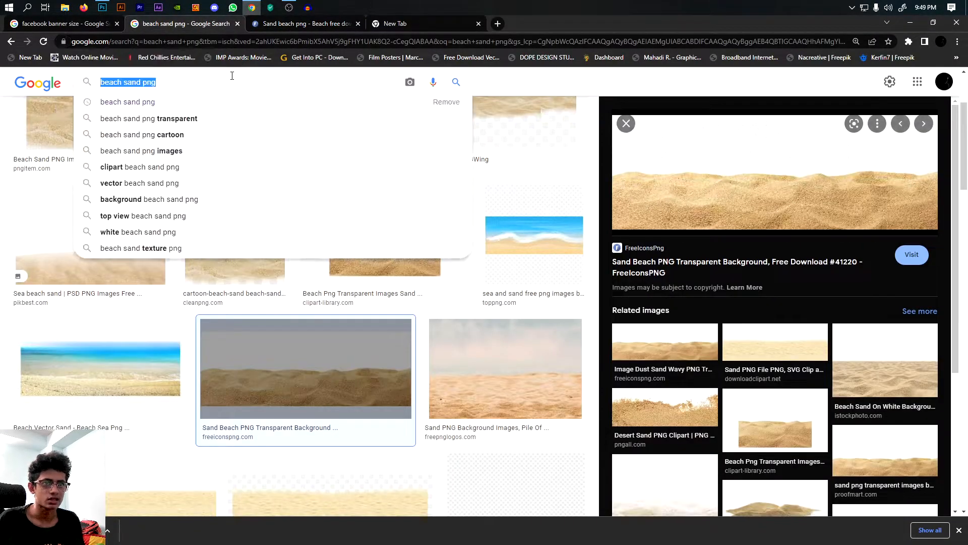
Search Google Images for 'sky' and preview a blue sky photo for the background.
{"action": "type", "text": "sky"}
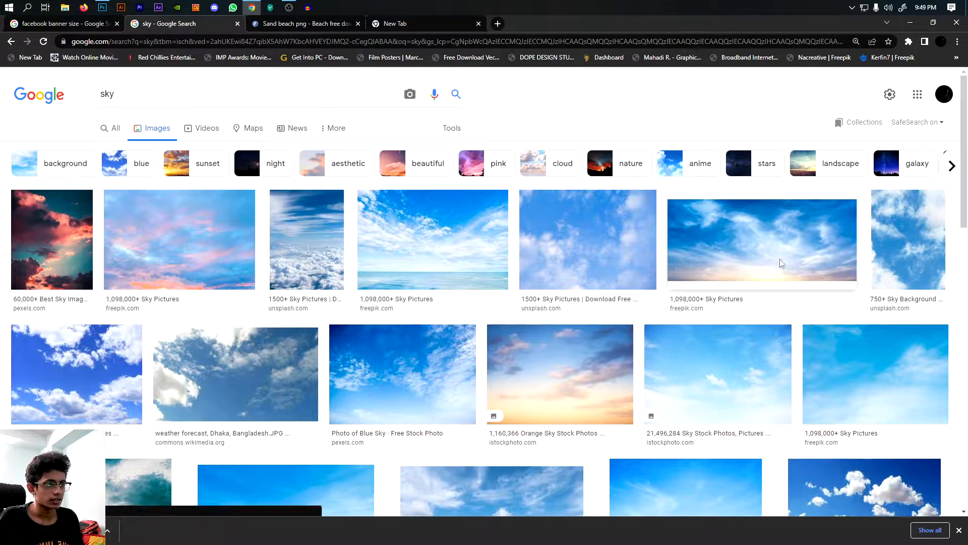
{"action": "left_click", "coordinate": [762, 240]}
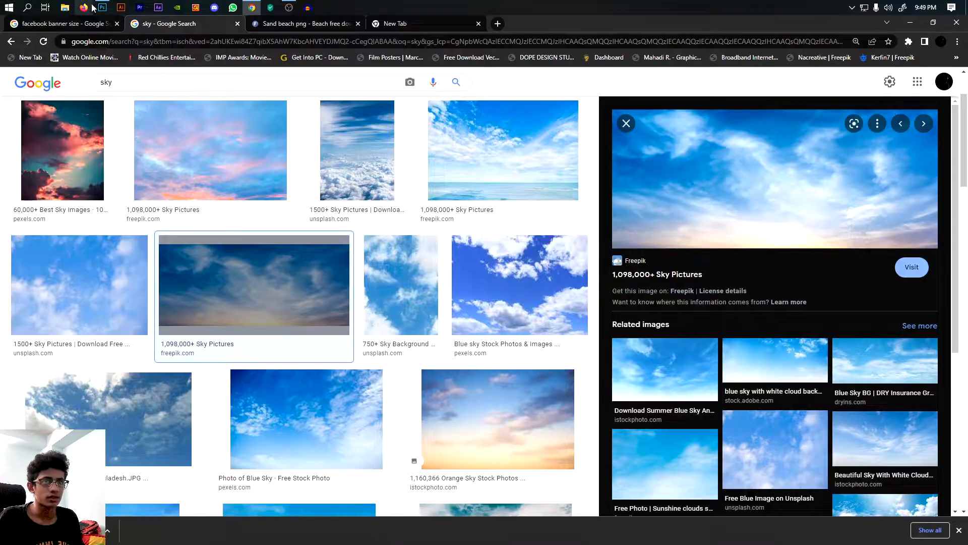
{"action": "left_click", "coordinate": [101, 8]}
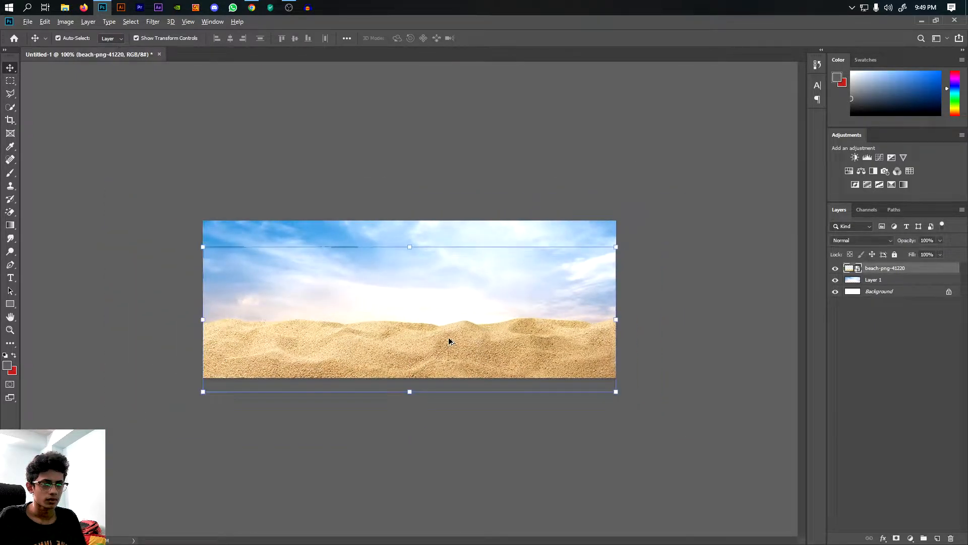
Apply a Field Blur to the sand layer: centre pin about 15 px, bottom pin 0 px.
{"action": "left_click", "coordinate": [152, 21]}
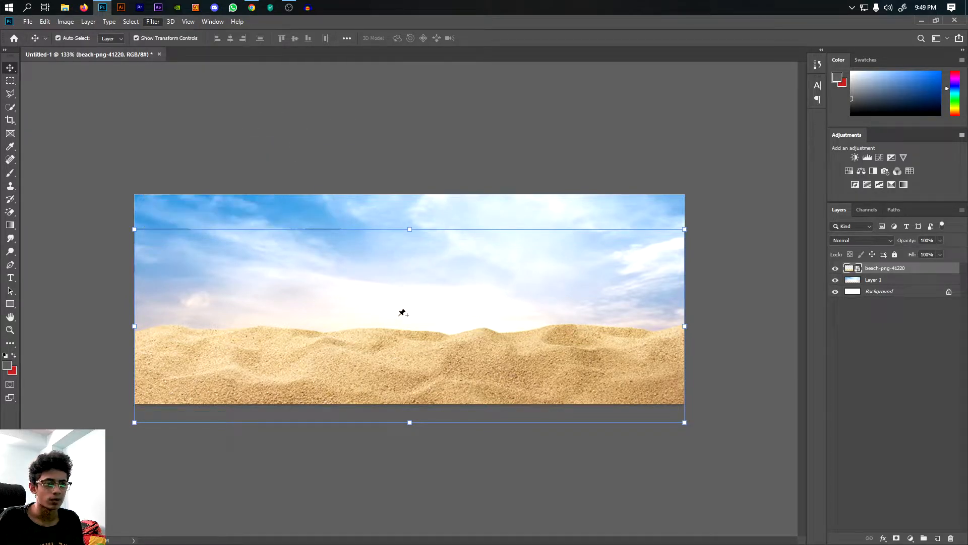
{"action": "left_click", "coordinate": [153, 21]}
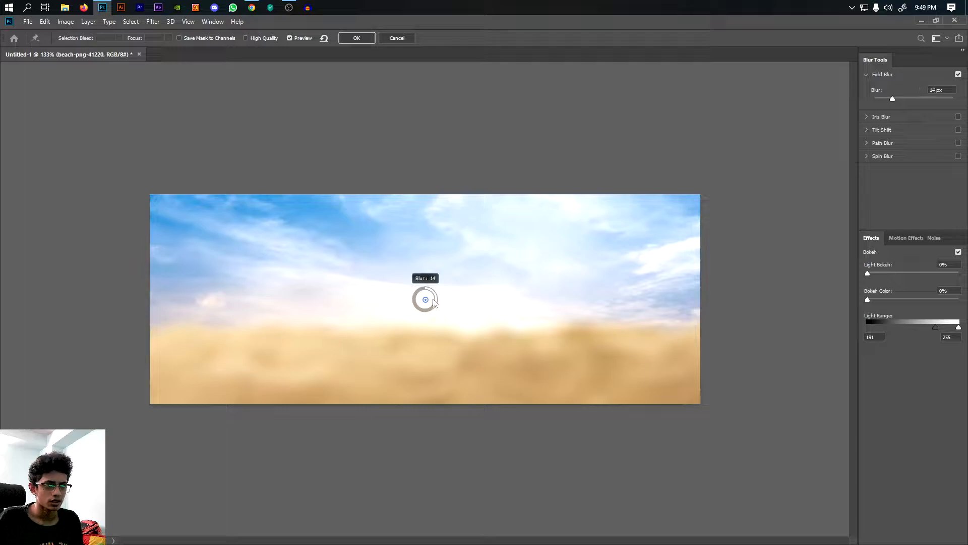
{"action": "left_click_drag", "start_coordinate": [424, 298], "coordinate": [431, 310]}
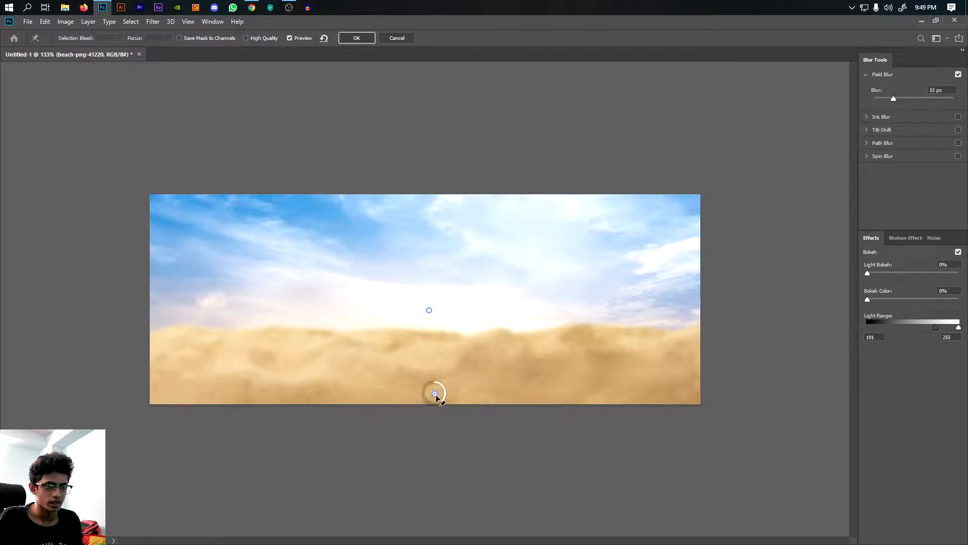
{"action": "left_click_drag", "start_coordinate": [443, 389], "coordinate": [434, 390]}
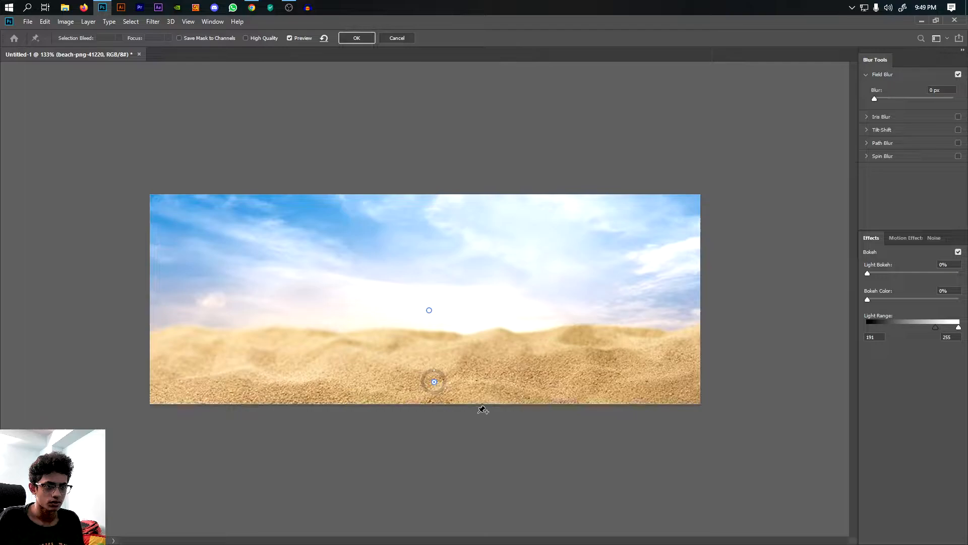
{"action": "left_click", "coordinate": [357, 39]}
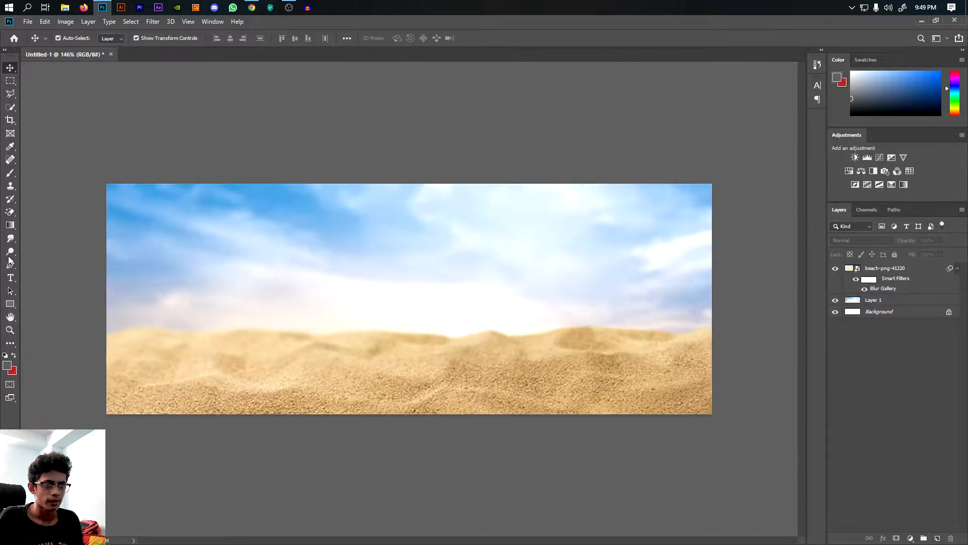
Create a text layer in Burbank Big Condensed, colour #d02a2a, reading MAHADI.
{"action": "left_click", "coordinate": [10, 277]}
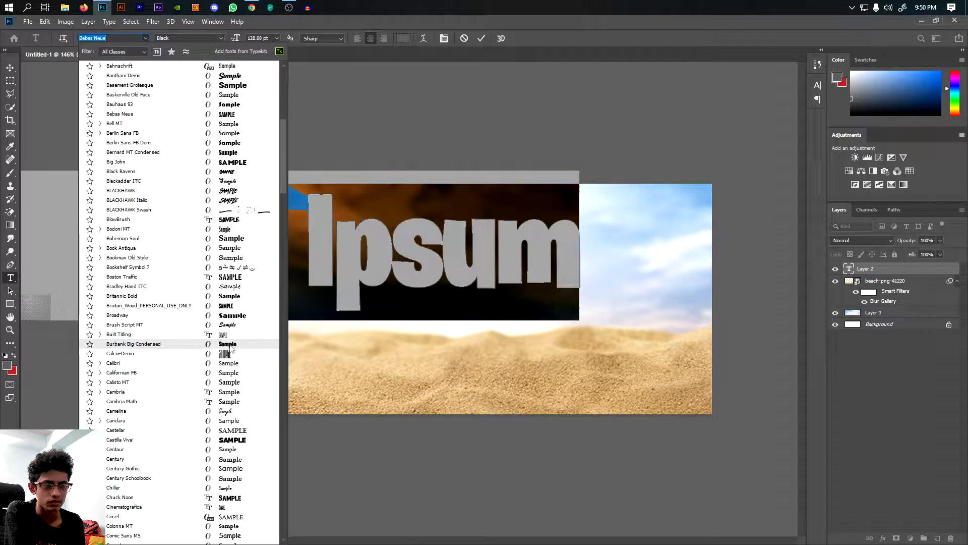
{"action": "left_click", "coordinate": [133, 343]}
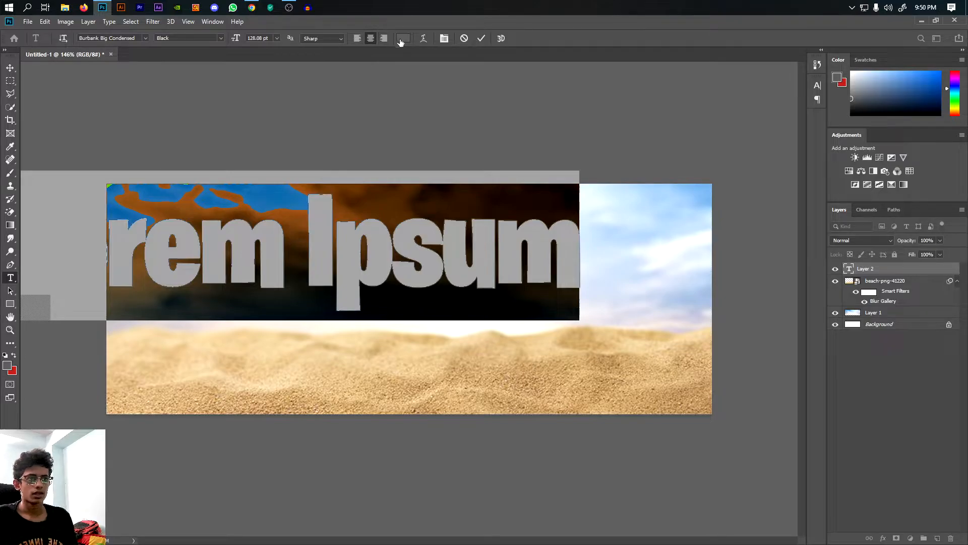
{"action": "left_click", "coordinate": [403, 39]}
{"action": "type", "text": "ff0000"}
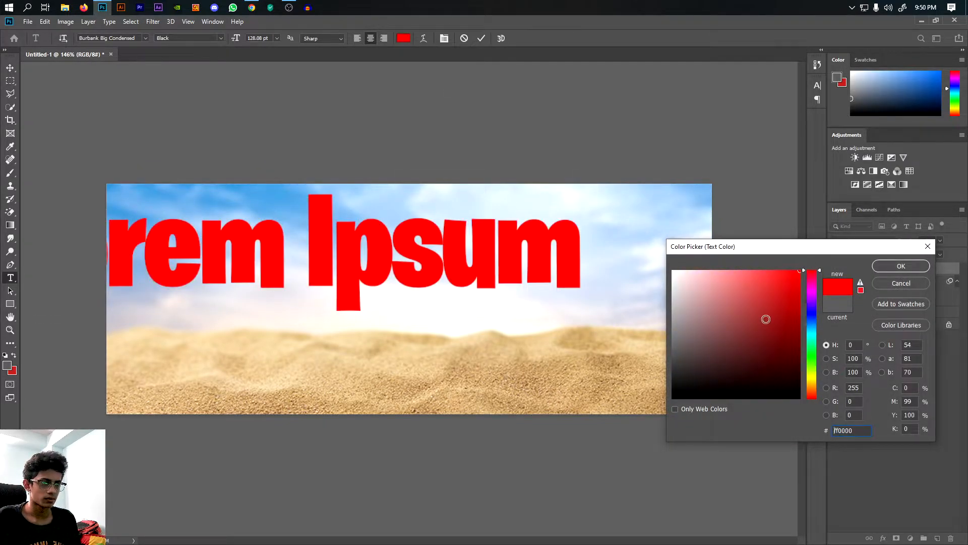
{"action": "left_click", "coordinate": [775, 294]}
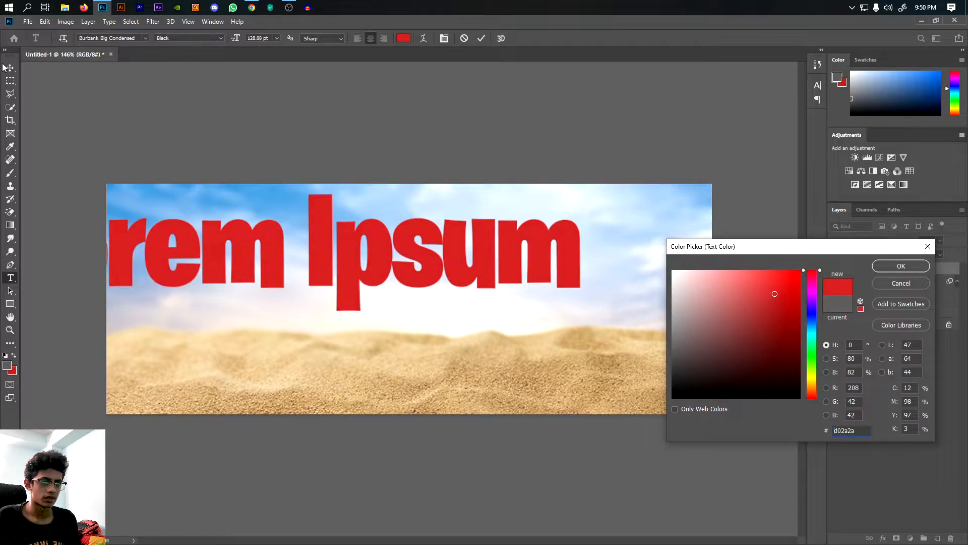
{"action": "left_click", "coordinate": [901, 266]}
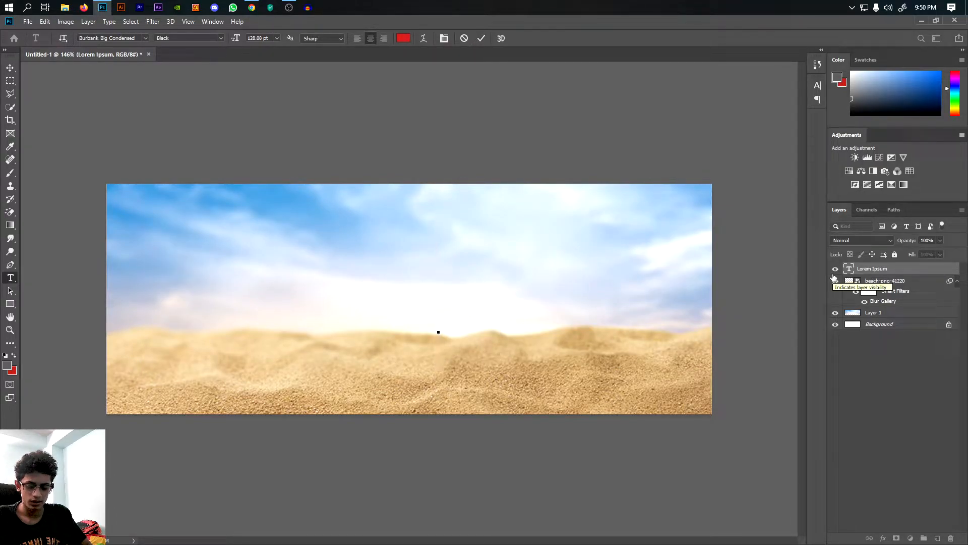
{"action": "type", "text": "MAHADI"}
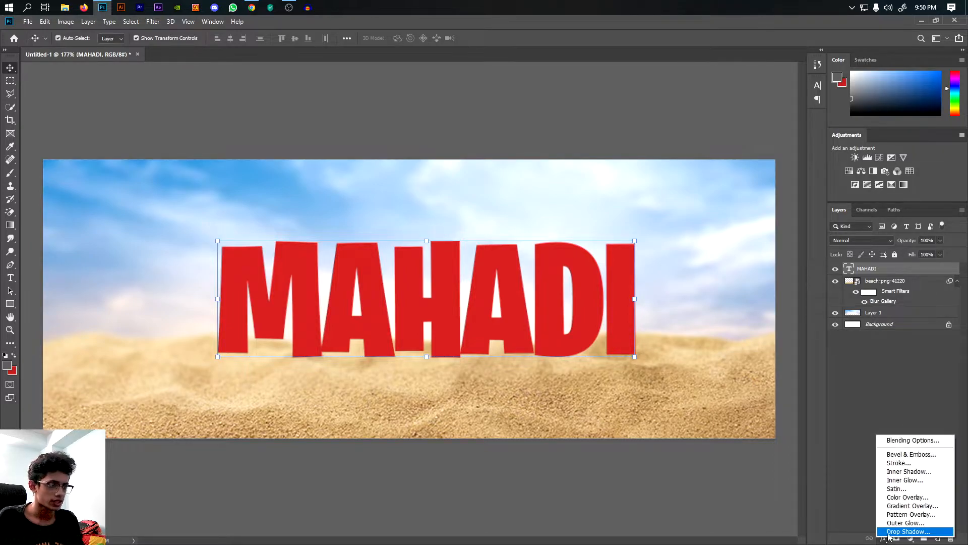
Add a Normal-mode drop shadow in sampled dark red just below the MAHADI letters.
{"action": "left_click", "coordinate": [910, 529]}
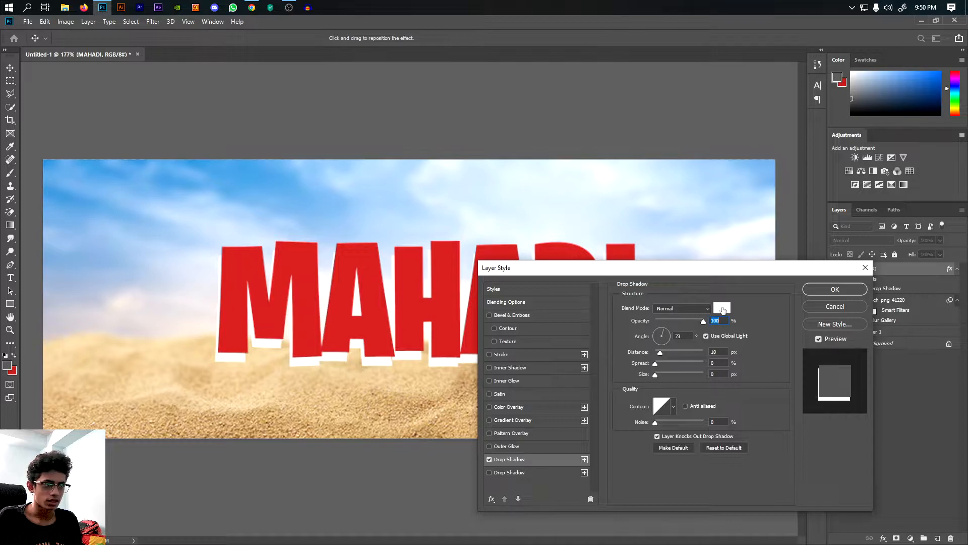
{"action": "left_click", "coordinate": [721, 308]}
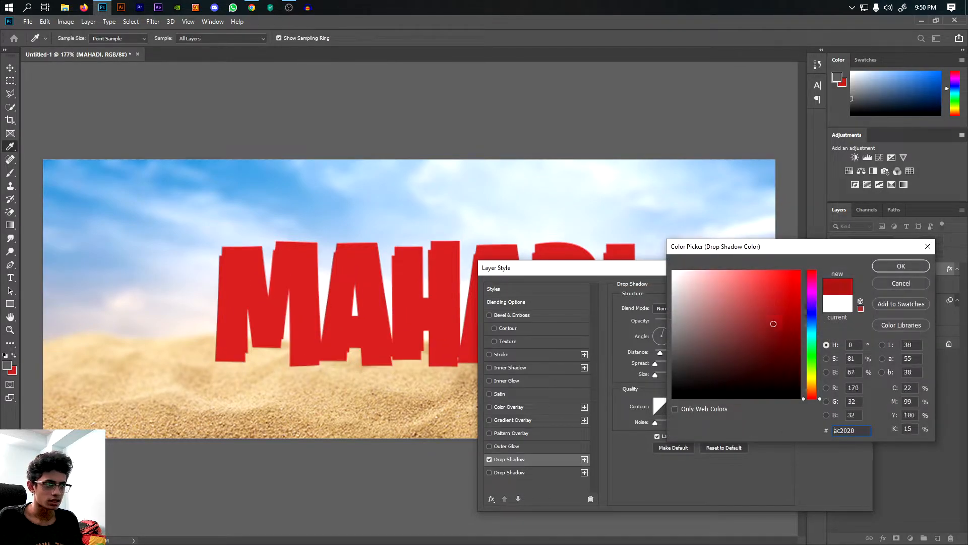
{"action": "left_click", "coordinate": [901, 266]}
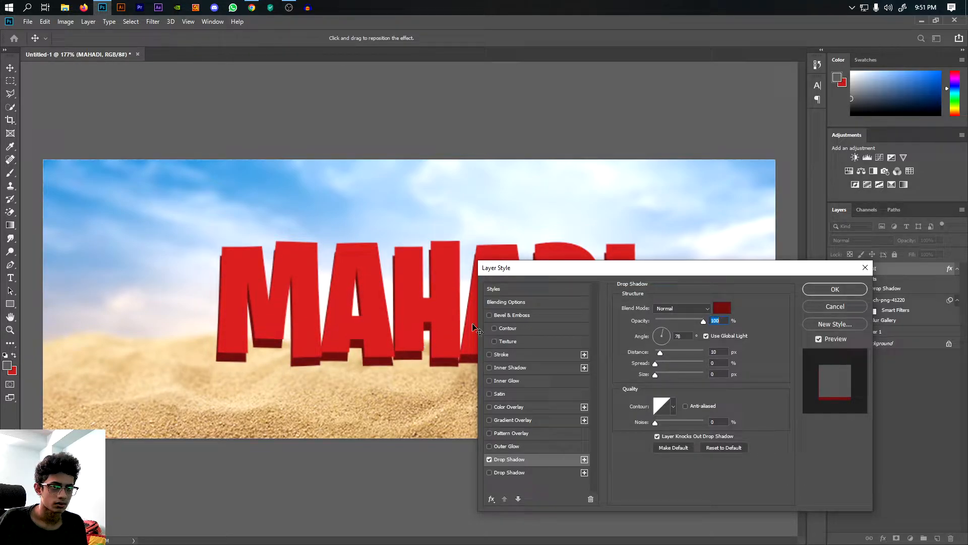
{"action": "left_click", "coordinate": [835, 289]}
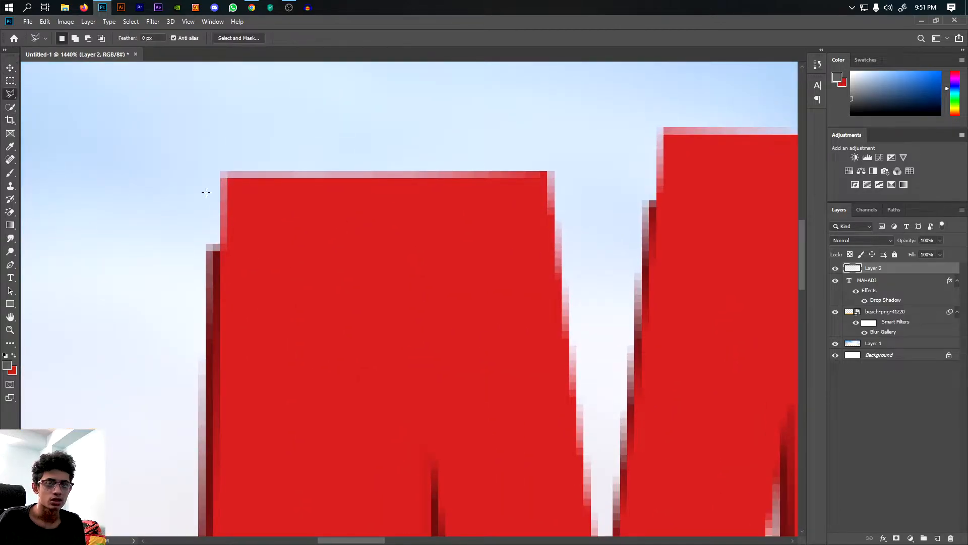
Select a letter's corner gap with the Polygonal Lasso and paint it in on a new layer.
{"action": "left_click", "coordinate": [8, 94]}
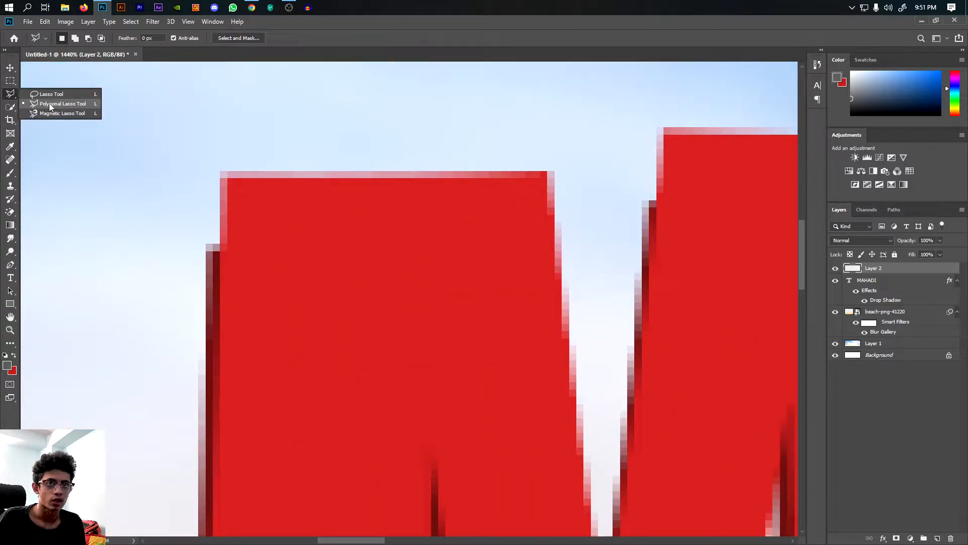
{"action": "left_click", "coordinate": [63, 103]}
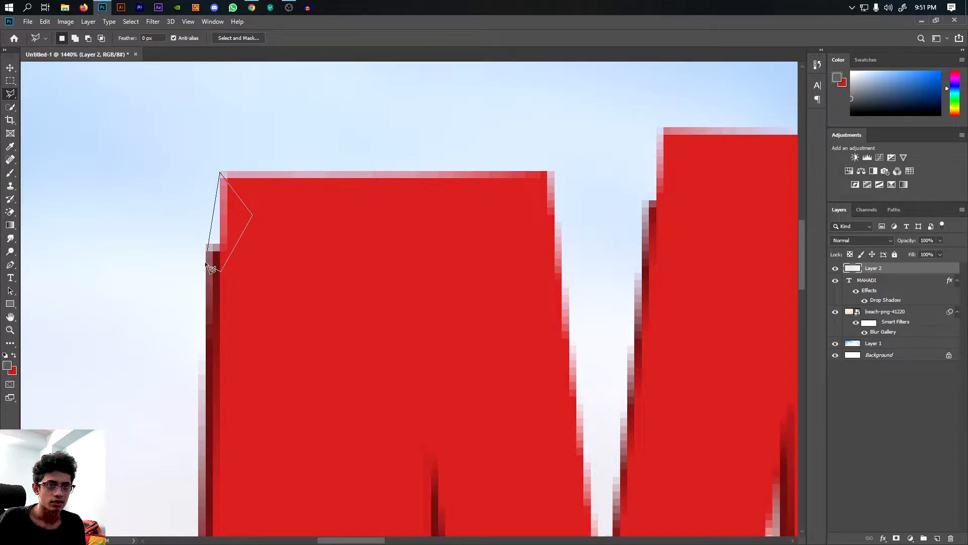
{"action": "left_click", "coordinate": [210, 270]}
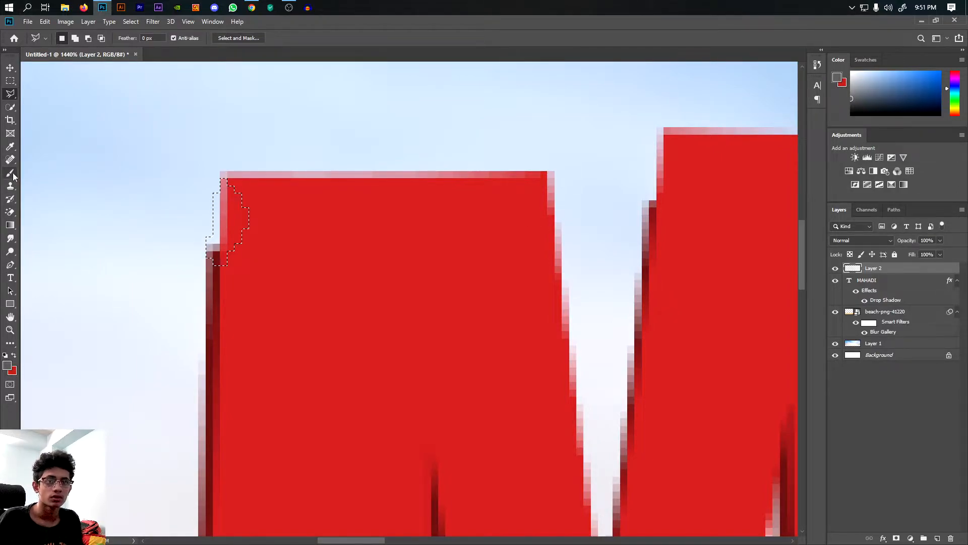
{"action": "left_click", "coordinate": [10, 171]}
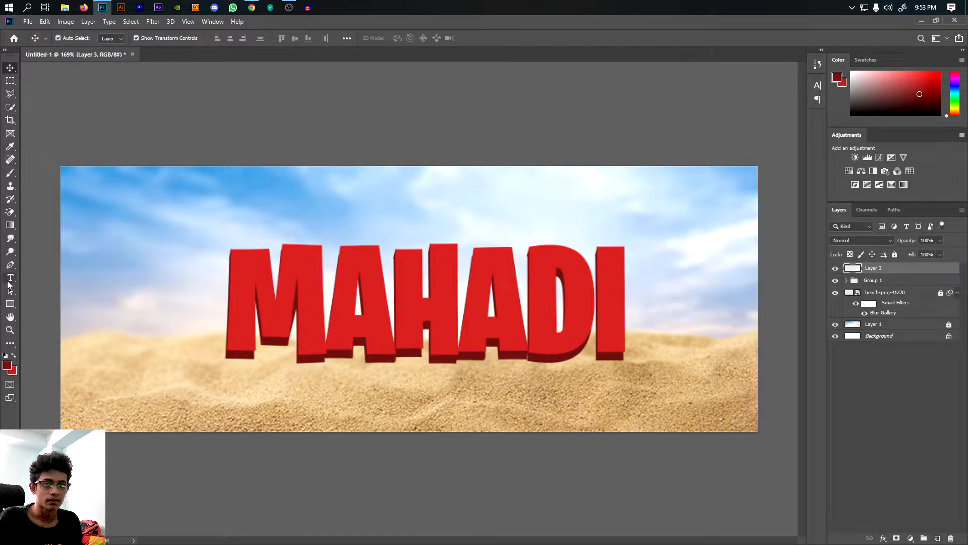
Brush dark red over the lower text area and clip the shading layer to the MAHADI text.
{"action": "left_click", "coordinate": [9, 265]}
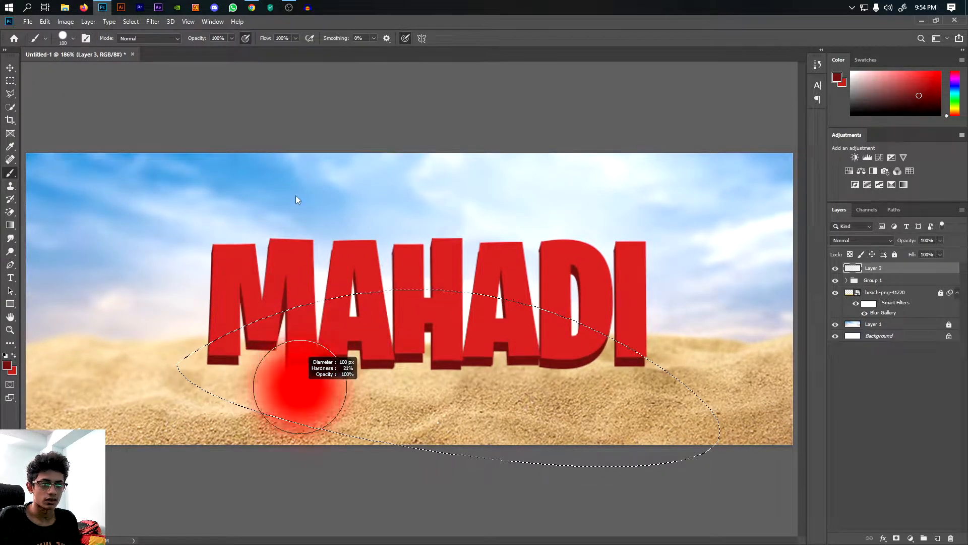
{"action": "left_click_drag", "start_coordinate": [303, 389], "coordinate": [518, 346]}
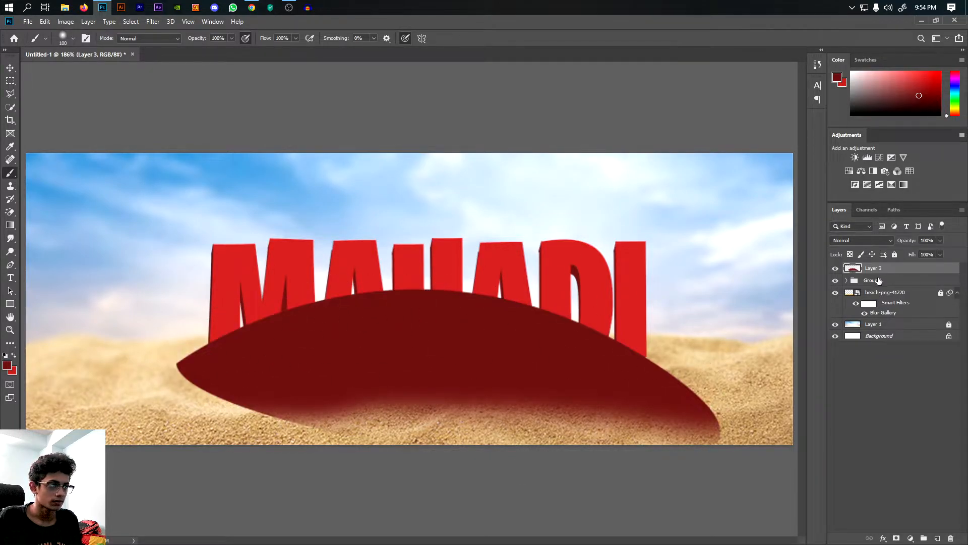
{"action": "right_click", "coordinate": [871, 280]}
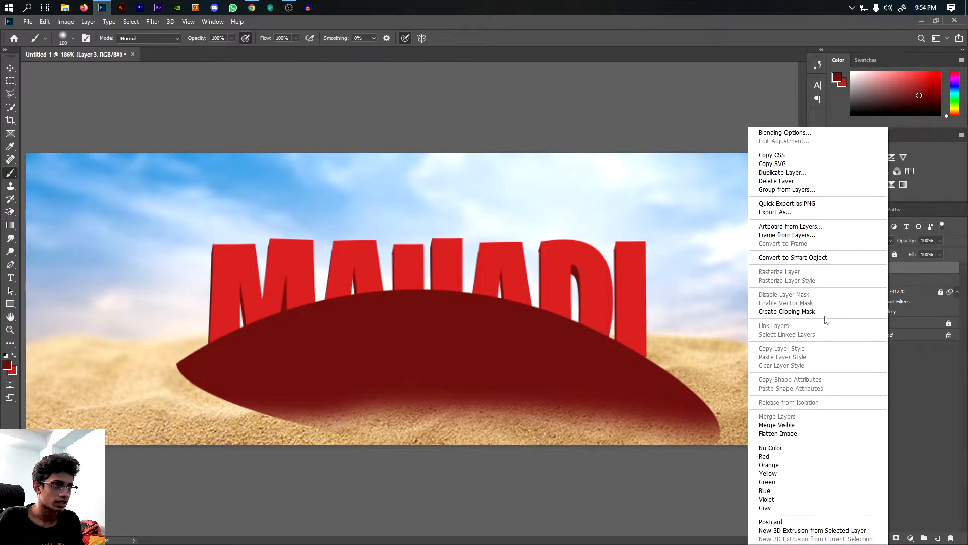
{"action": "left_click", "coordinate": [546, 309]}
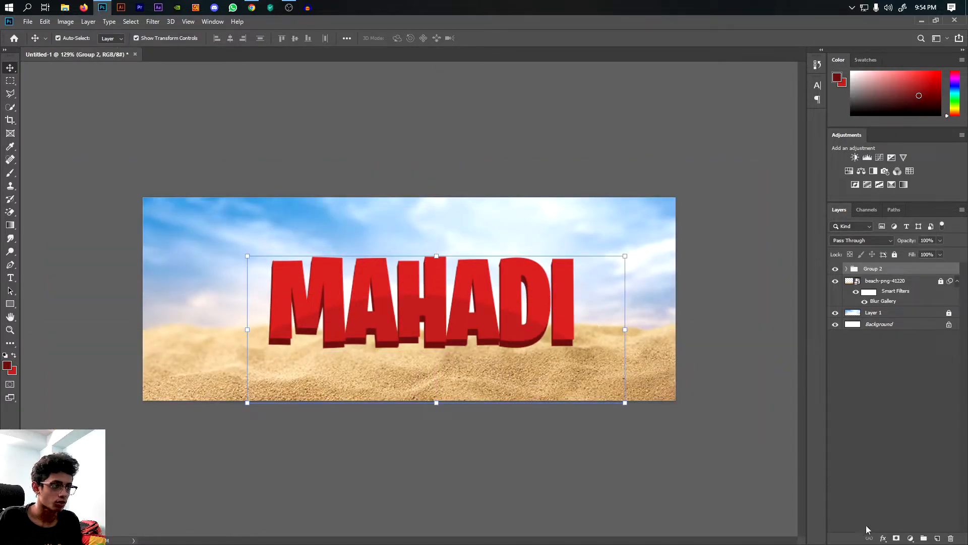
{"action": "mouse_move", "coordinate": [528, 357]}
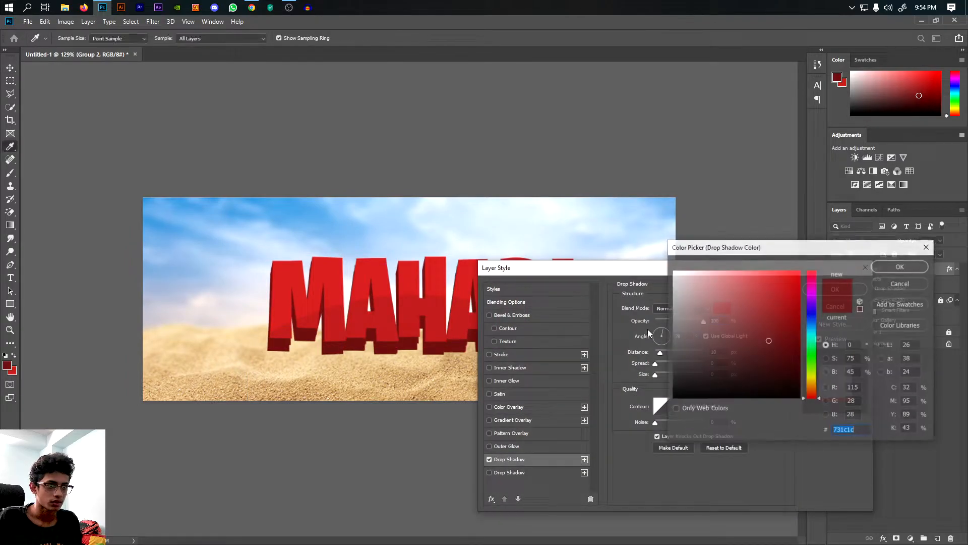
Add a white 100%-spread drop-shadow outline to MAHADI and convert its group to a smart object.
{"action": "left_click", "coordinate": [900, 266]}
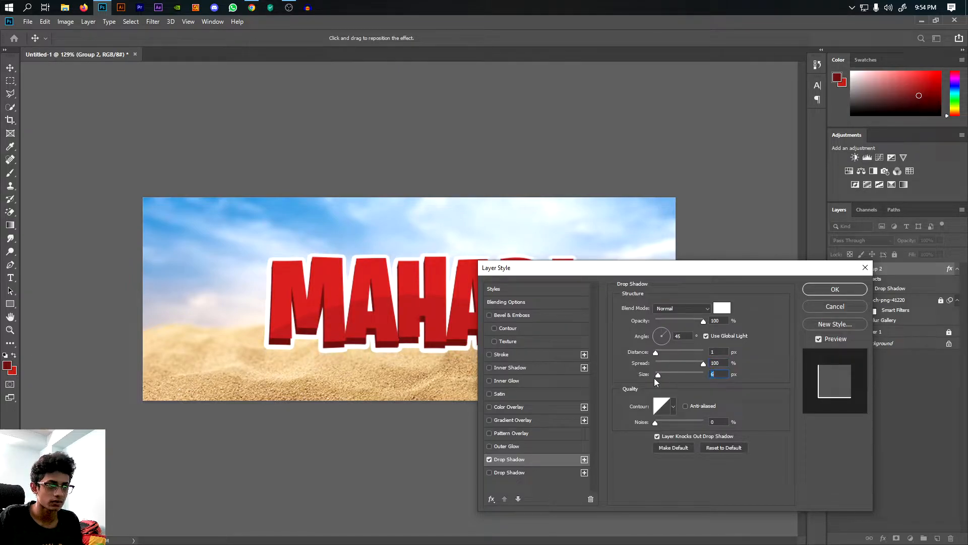
{"action": "left_click_drag", "start_coordinate": [658, 375], "coordinate": [661, 375]}
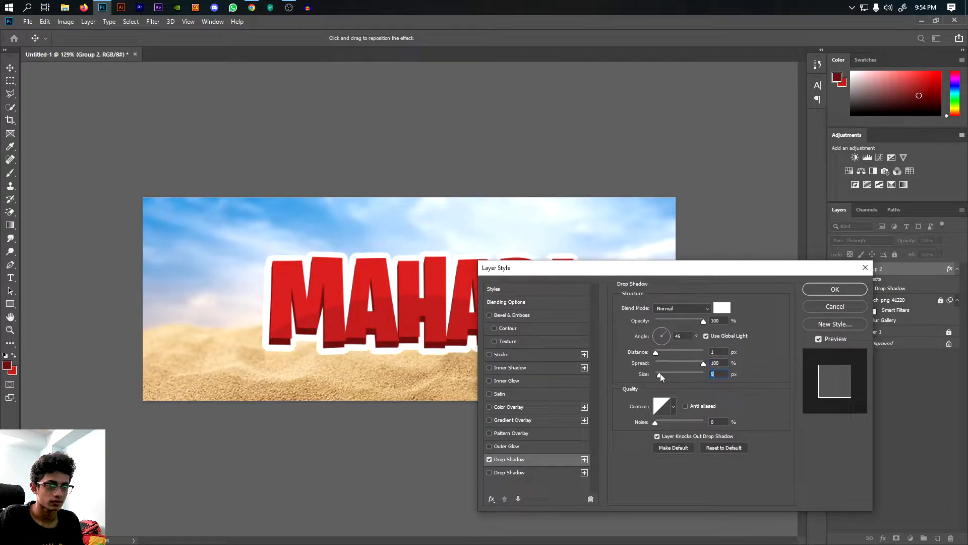
{"action": "left_click", "coordinate": [836, 288]}
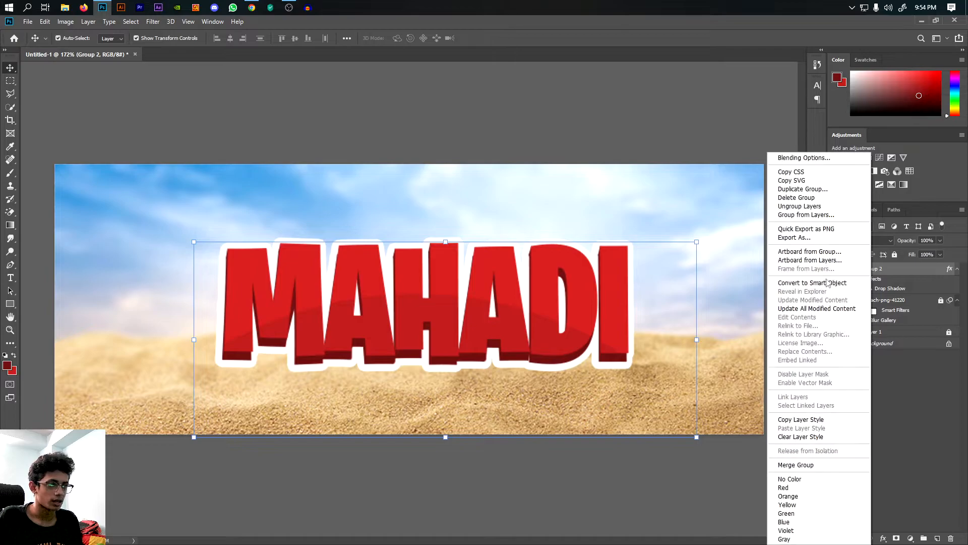
{"action": "left_click", "coordinate": [44, 23]}
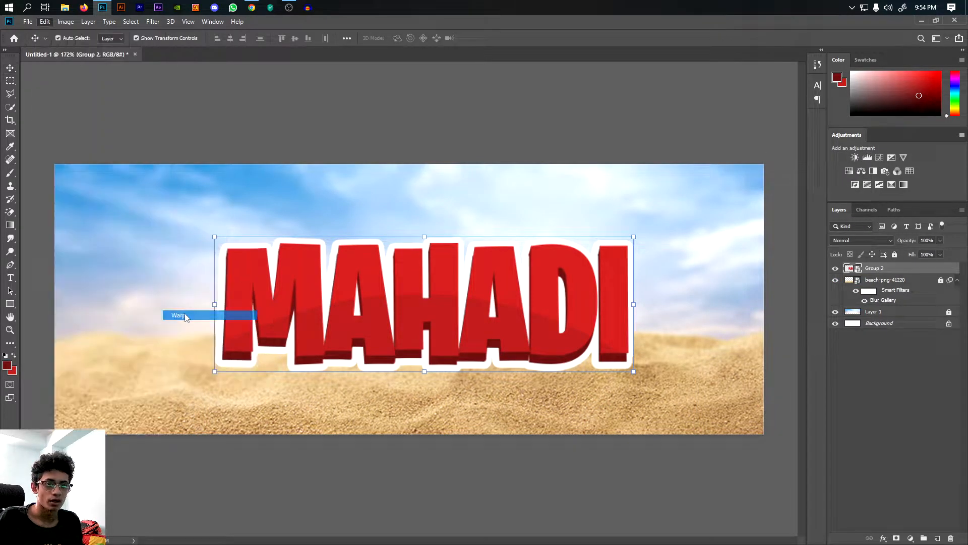
{"action": "left_click", "coordinate": [135, 37]}
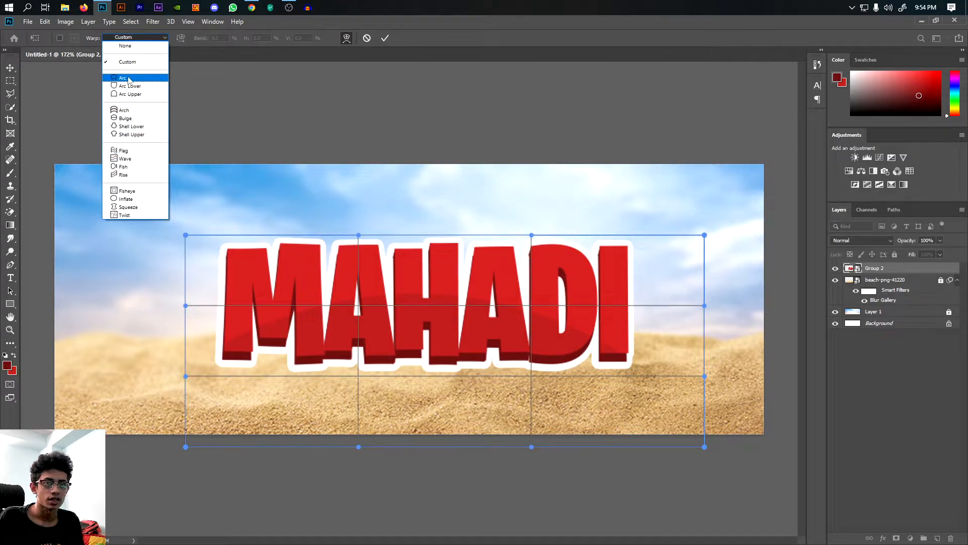
{"action": "left_click", "coordinate": [123, 78]}
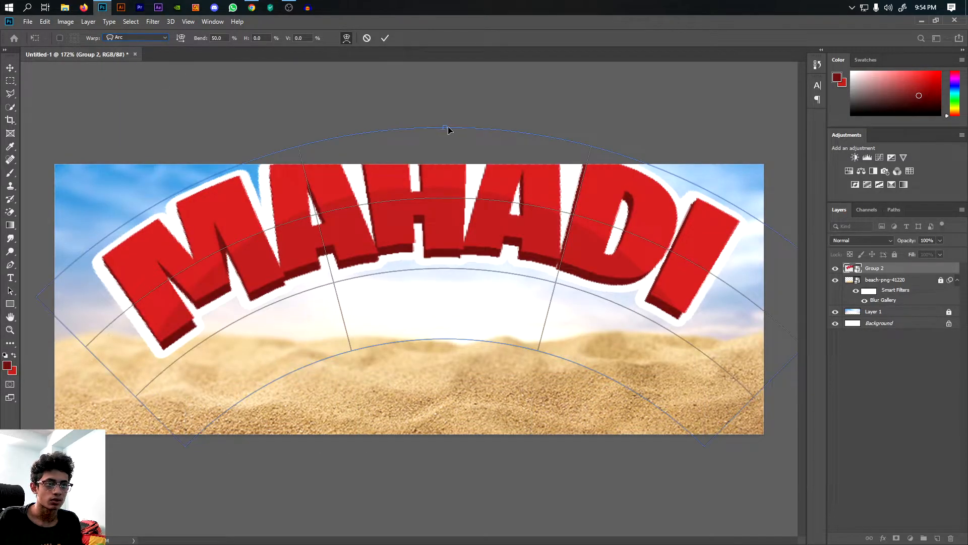
{"action": "left_click_drag", "start_coordinate": [448, 130], "coordinate": [426, 231]}
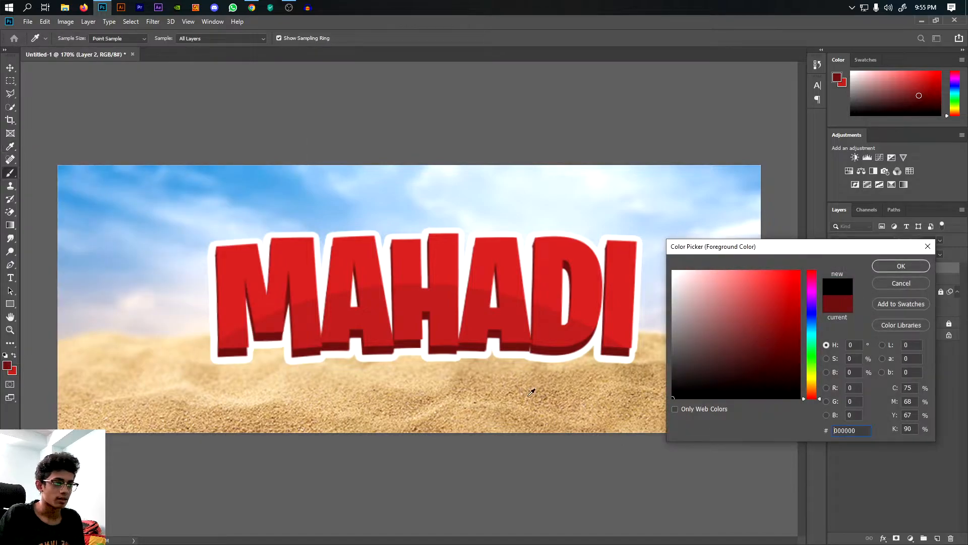
Paint a black shadow below the title and warp it into an arc under the letters.
{"action": "left_click", "coordinate": [900, 266]}
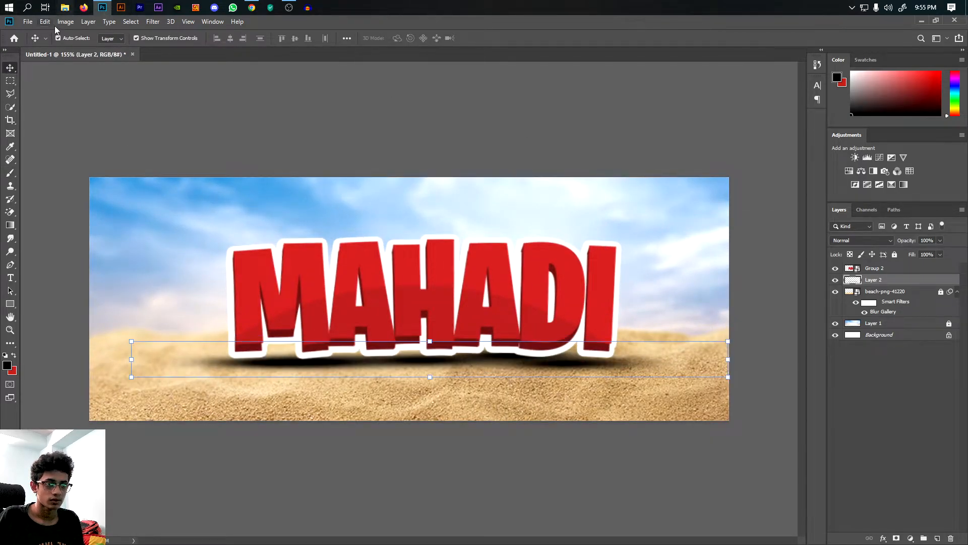
{"action": "left_click", "coordinate": [45, 21]}
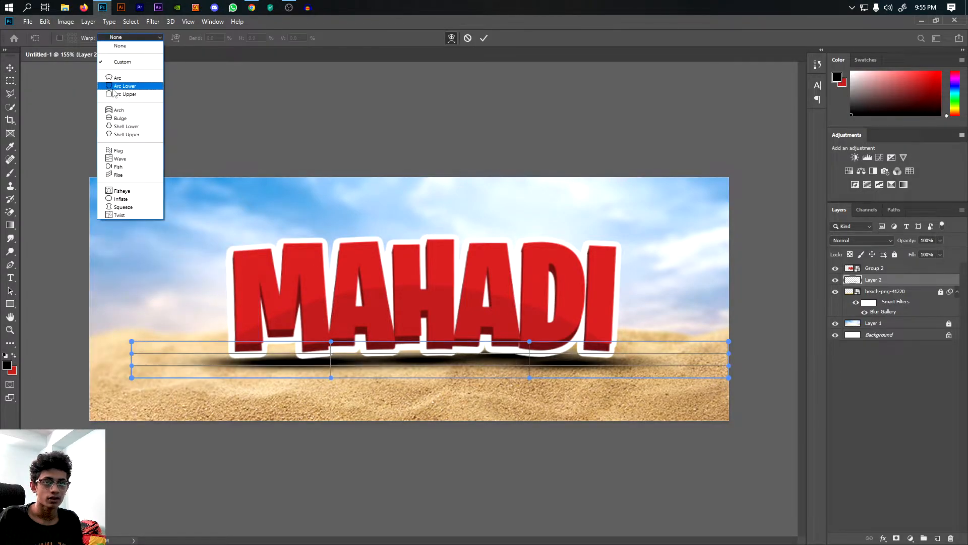
{"action": "left_click", "coordinate": [117, 77]}
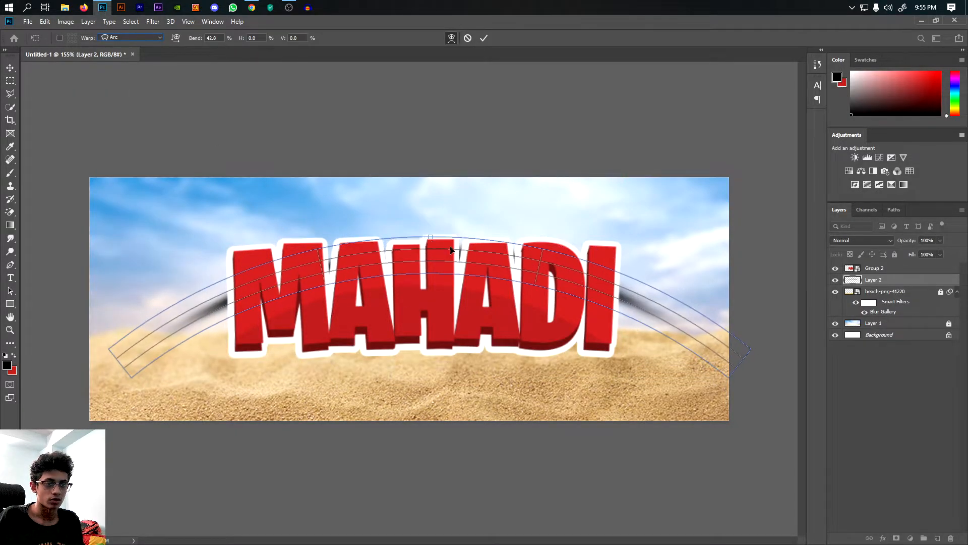
{"action": "left_click_drag", "start_coordinate": [431, 238], "coordinate": [422, 393]}
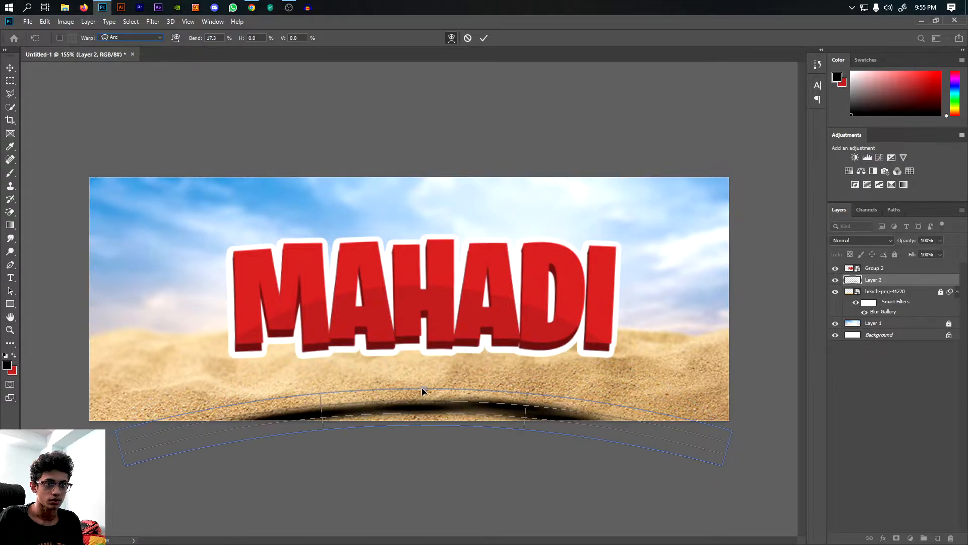
{"action": "left_click_drag", "start_coordinate": [423, 392], "coordinate": [430, 351]}
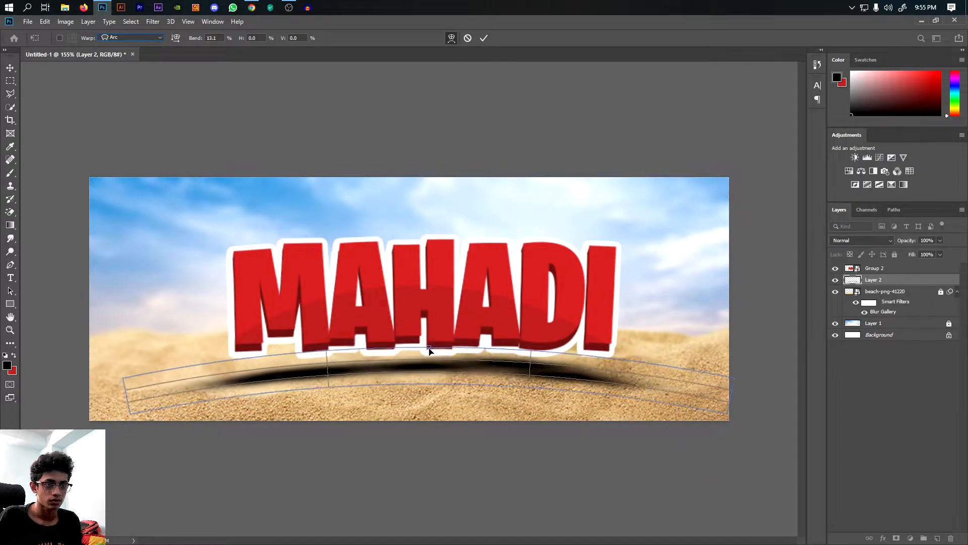
{"action": "left_click_drag", "start_coordinate": [431, 351], "coordinate": [422, 341]}
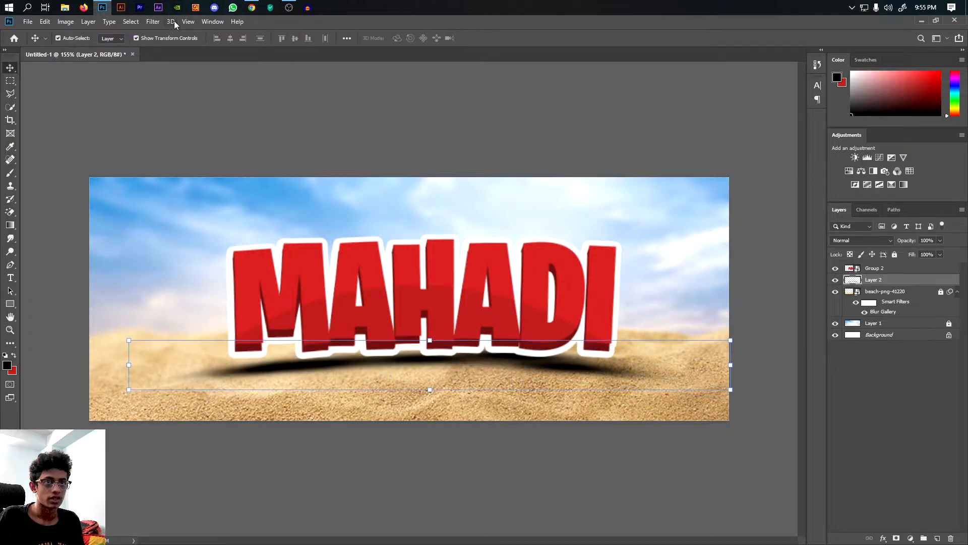
Soften the black shadow with a Gaussian Blur of about 5.2 pixels radius.
{"action": "left_click", "coordinate": [153, 22]}
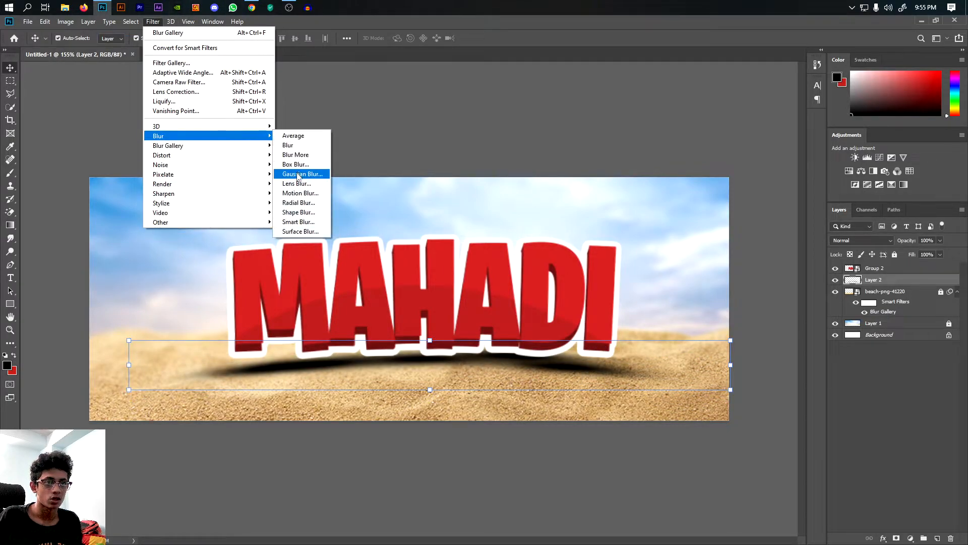
{"action": "left_click", "coordinate": [302, 173]}
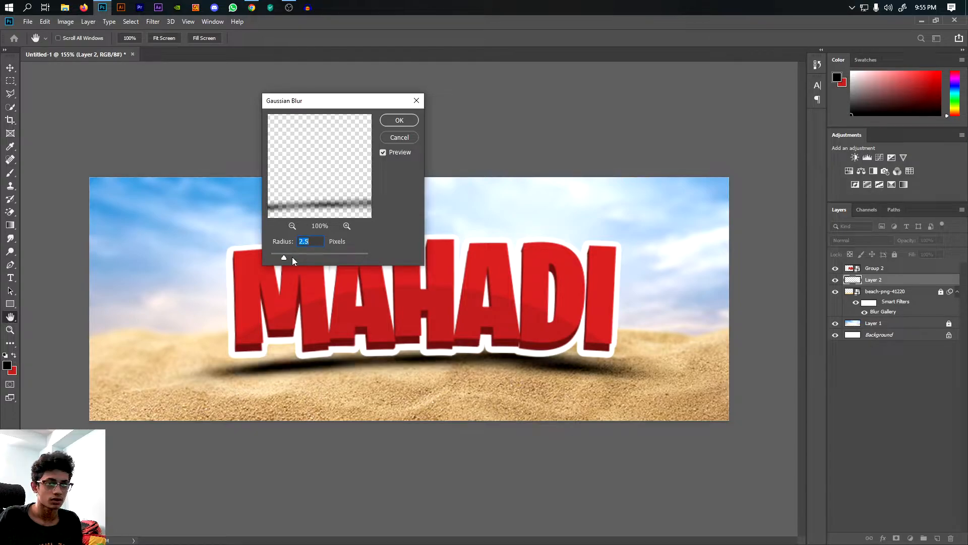
{"action": "left_click_drag", "start_coordinate": [284, 257], "coordinate": [297, 257]}
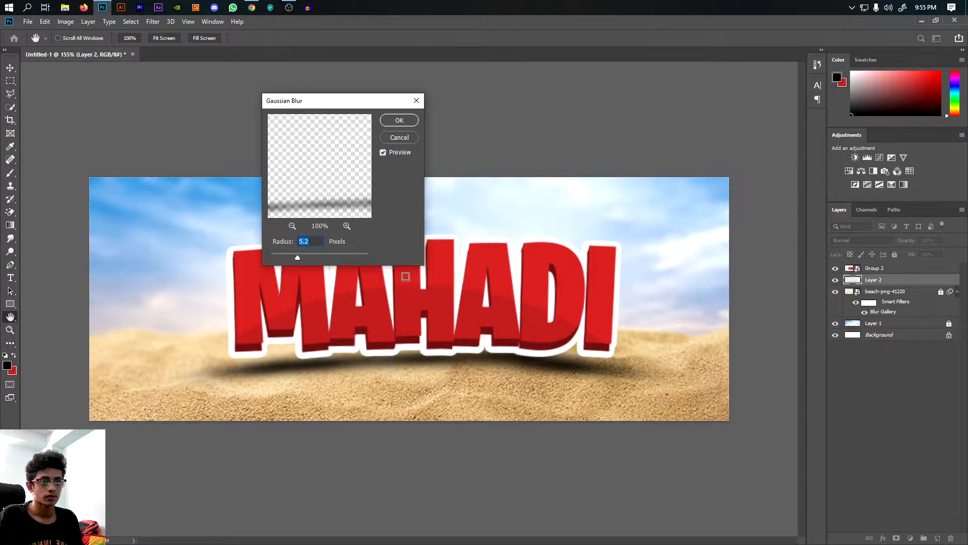
{"action": "left_click", "coordinate": [400, 120]}
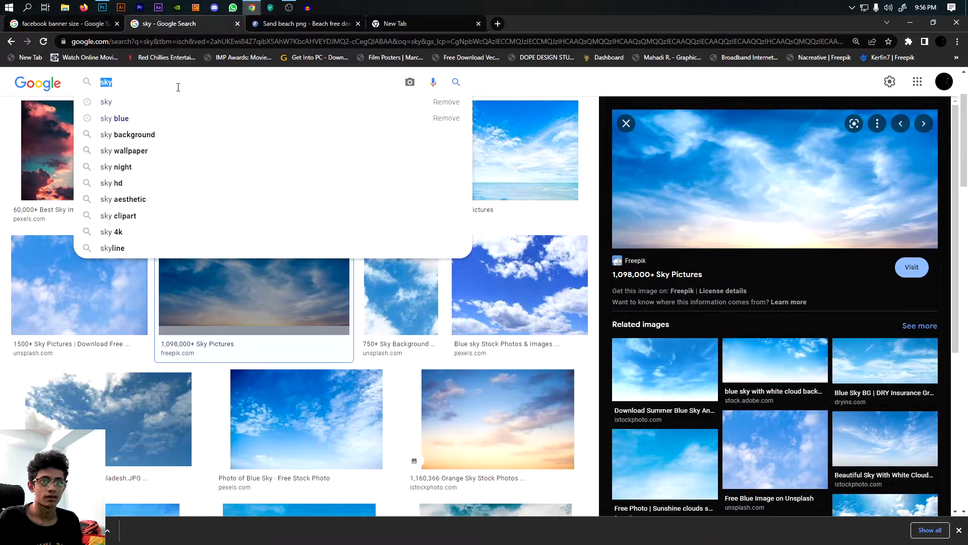
Search 'beach ball', preview the red, blue and yellow ball and copy the image.
{"action": "type", "text": "beach ball png"}
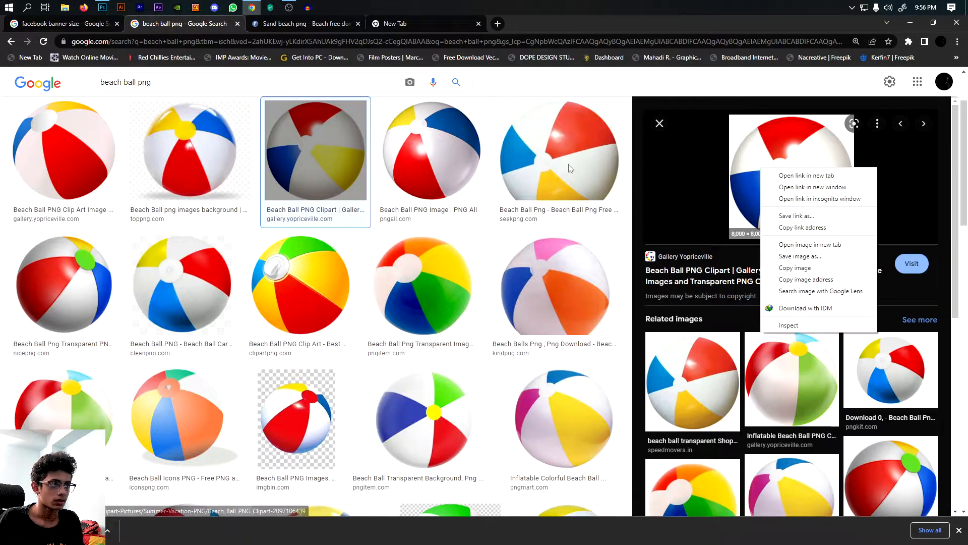
{"action": "left_click", "coordinate": [412, 154]}
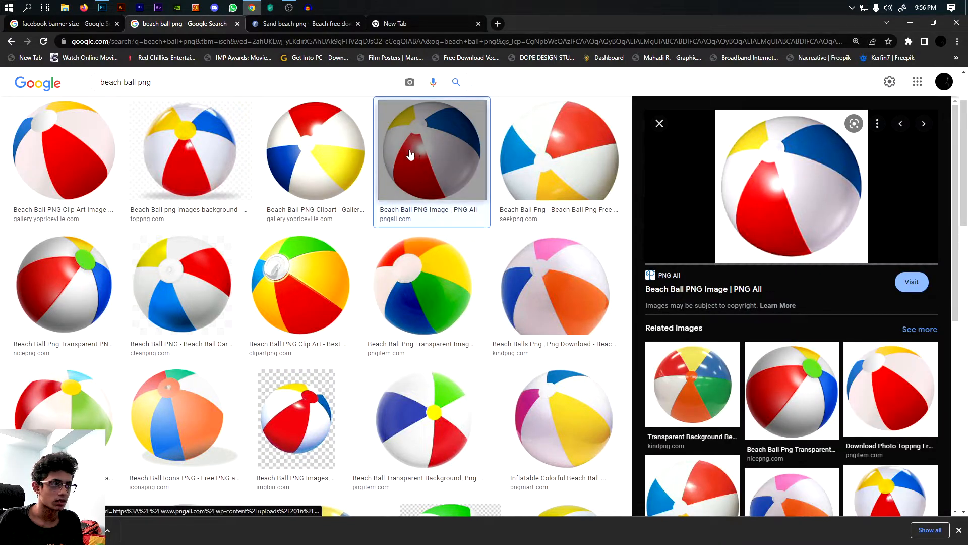
{"action": "right_click", "coordinate": [791, 196]}
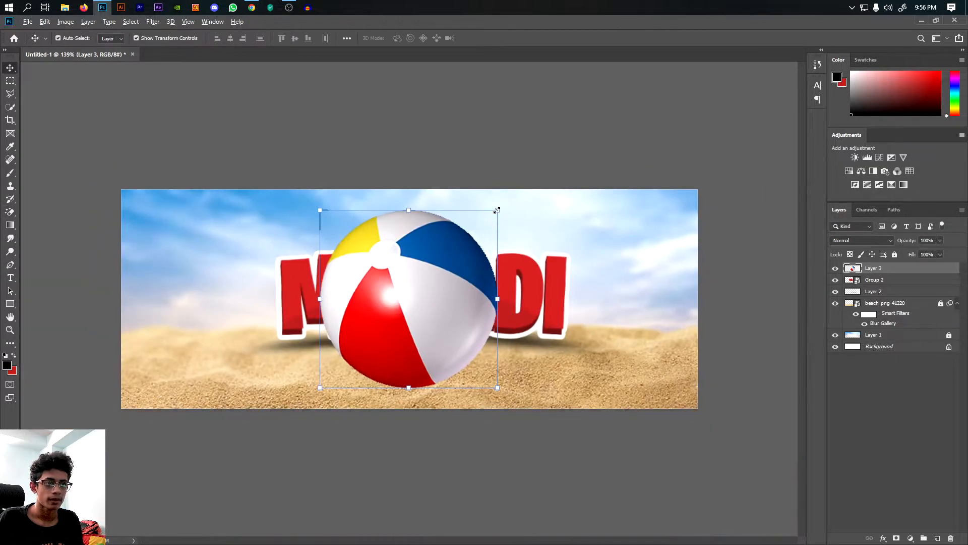
Shrink the pasted beach ball beside MAHADI's last letter and touch up its shading with the brush.
{"action": "left_click_drag", "start_coordinate": [408, 299], "coordinate": [588, 339]}
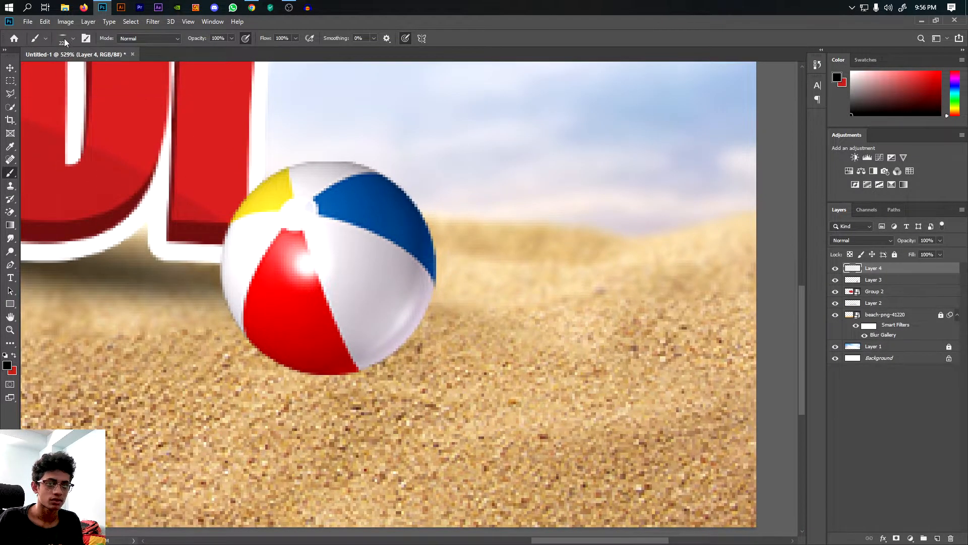
{"action": "left_click", "coordinate": [75, 39]}
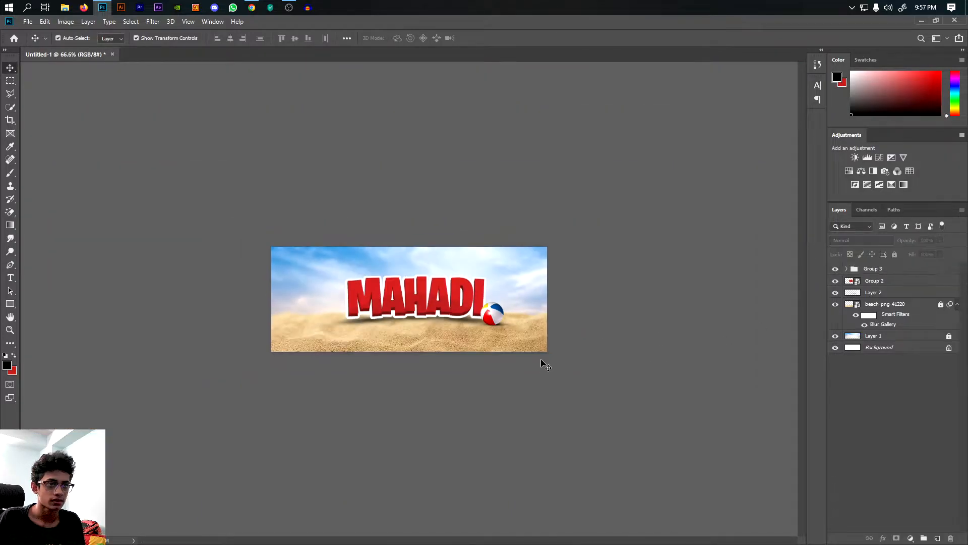
{"action": "left_click", "coordinate": [252, 8]}
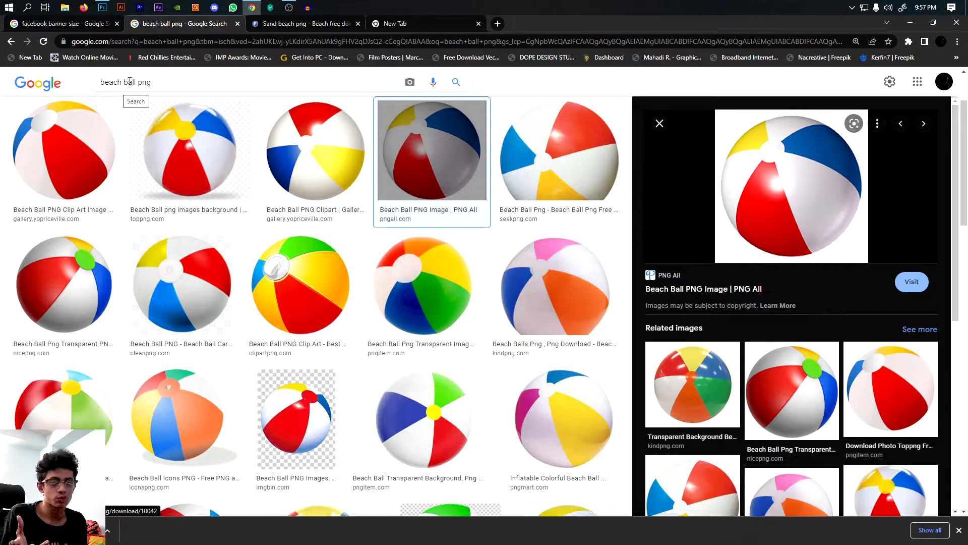
Search Google Images for 'tree png beach' and open the two palms with bushes image's page.
{"action": "type", "text": "tr"}
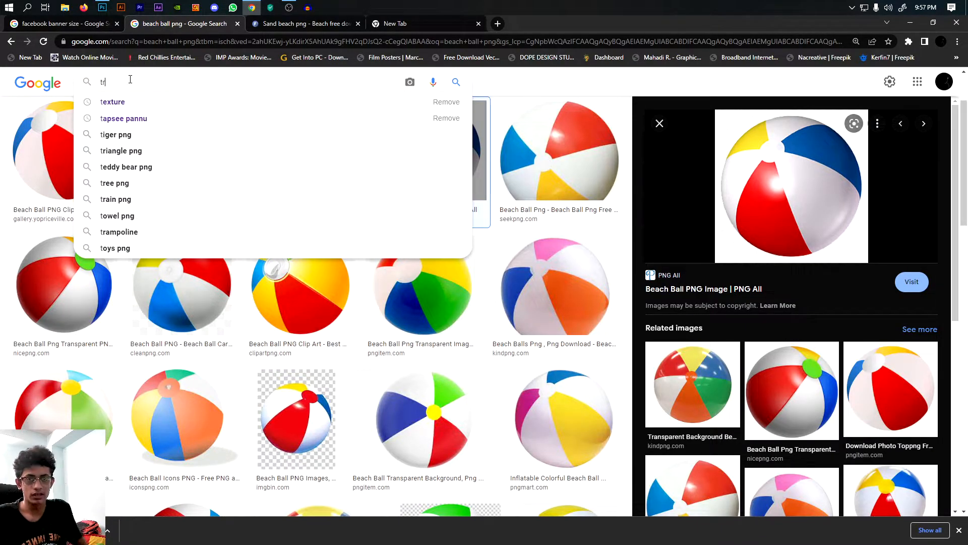
{"action": "type", "text": "tree png beach"}
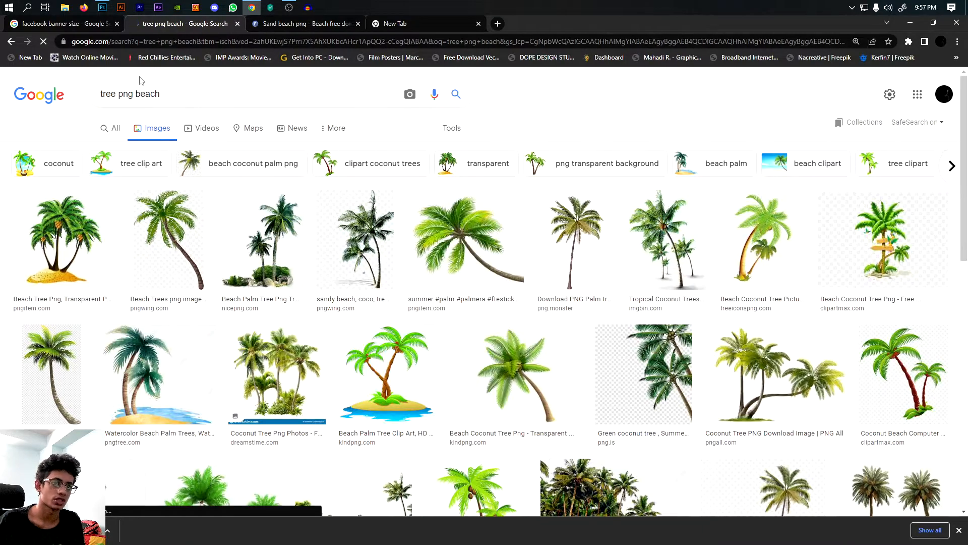
{"action": "left_click", "coordinate": [171, 240]}
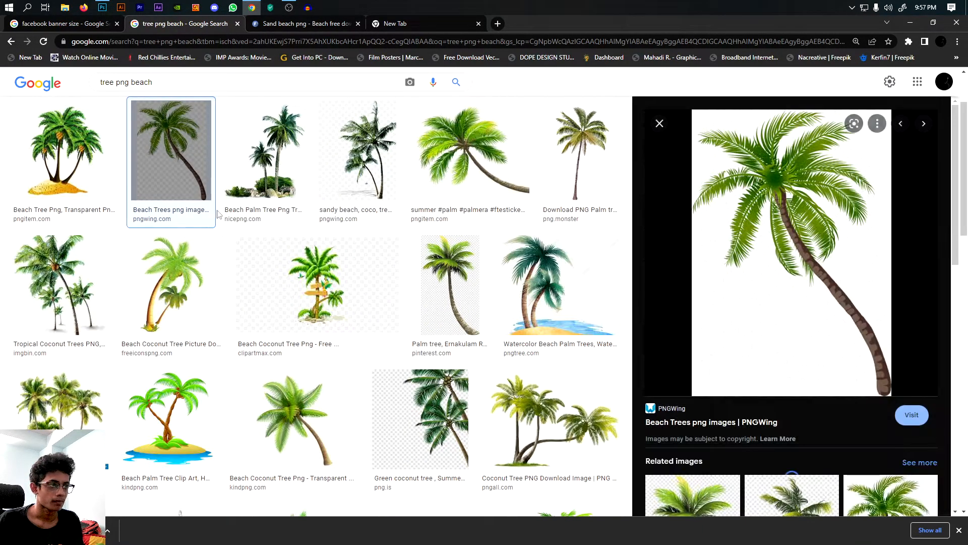
{"action": "left_click", "coordinate": [264, 149]}
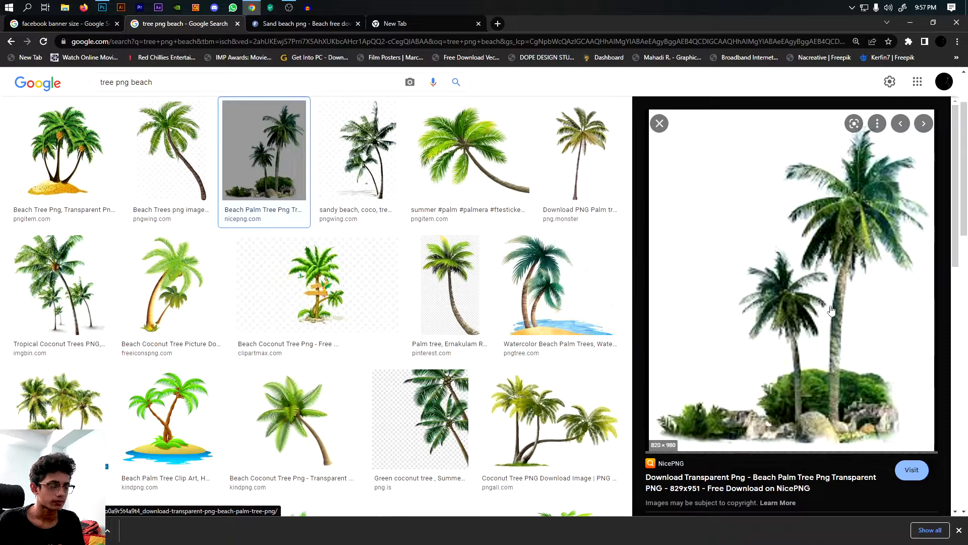
{"action": "right_click", "coordinate": [832, 310]}
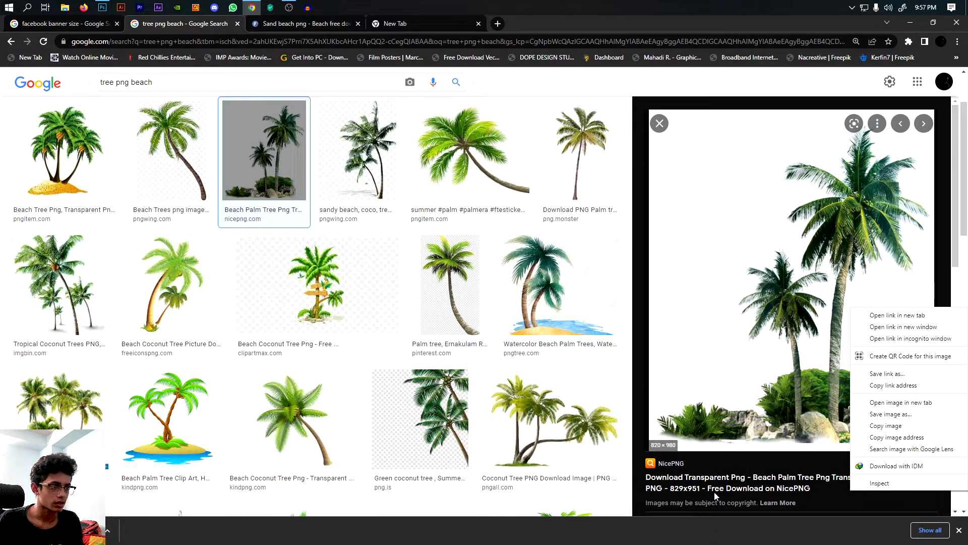
{"action": "left_click", "coordinate": [901, 315]}
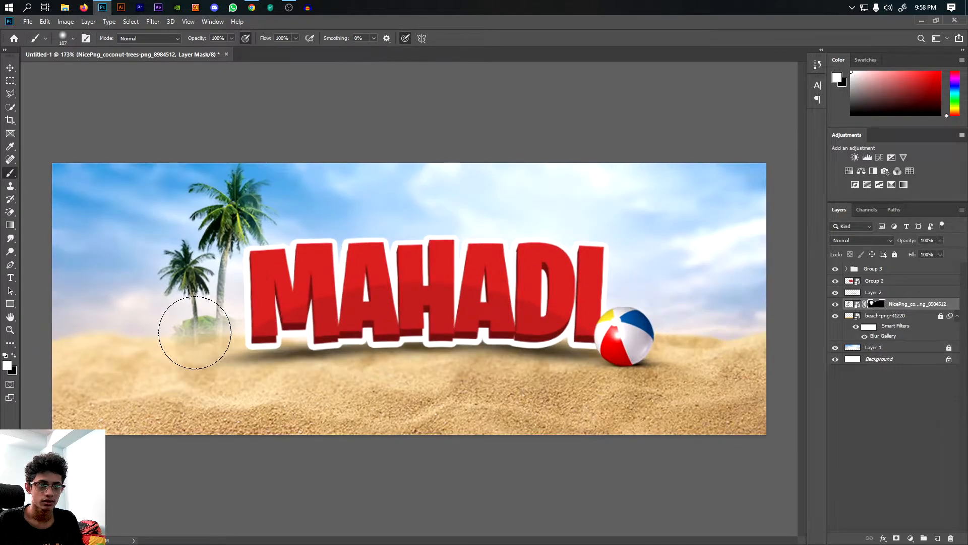
Mask the palm trees' base into the sand with a soft black brush.
{"action": "left_click_drag", "start_coordinate": [198, 334], "coordinate": [172, 343]}
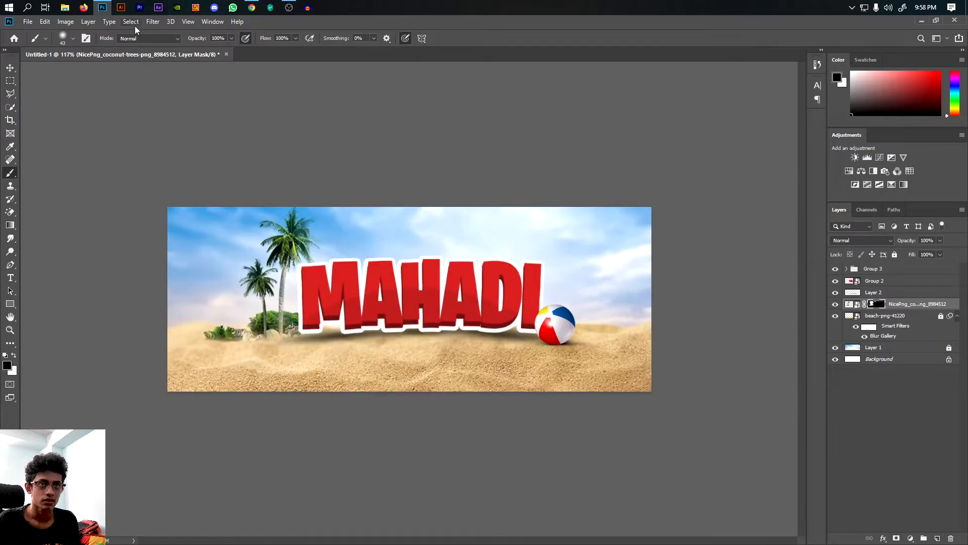
{"action": "left_click", "coordinate": [153, 21]}
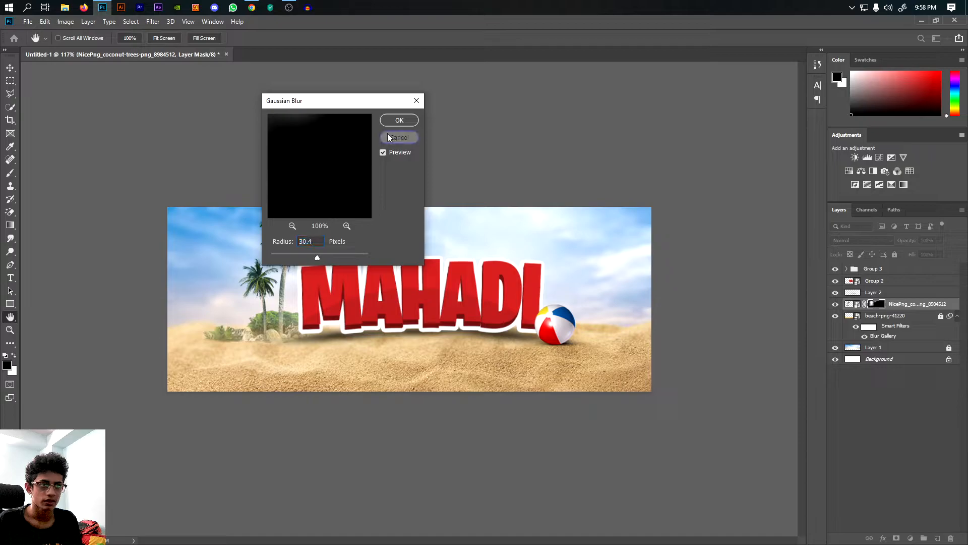
{"action": "left_click", "coordinate": [399, 137]}
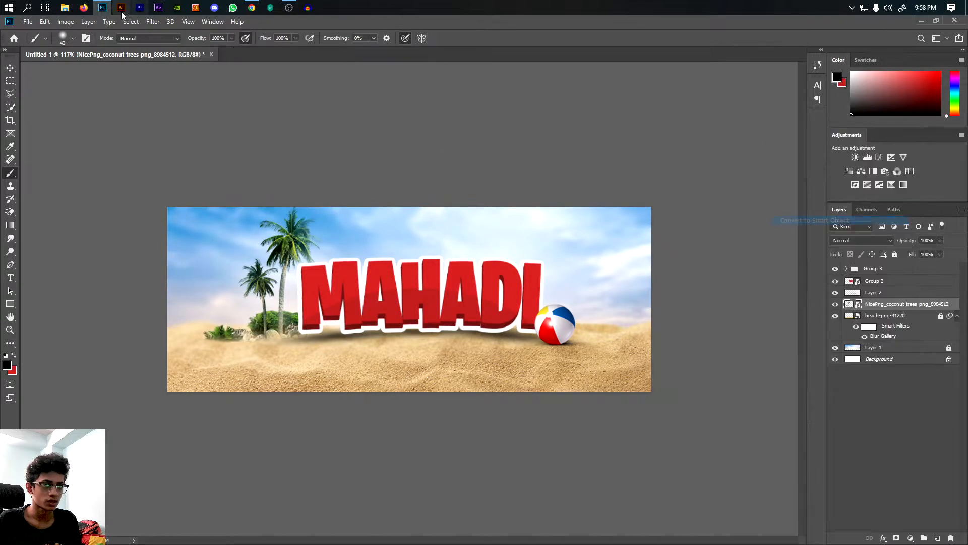
Apply a Gaussian Blur of radius 2.8 to the palm trees.
{"action": "left_click", "coordinate": [152, 23]}
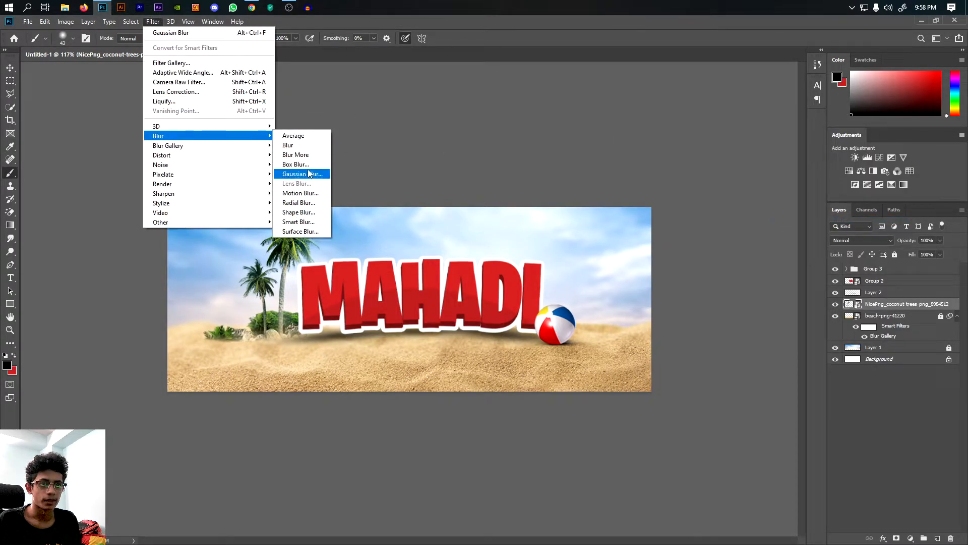
{"action": "left_click", "coordinate": [302, 173]}
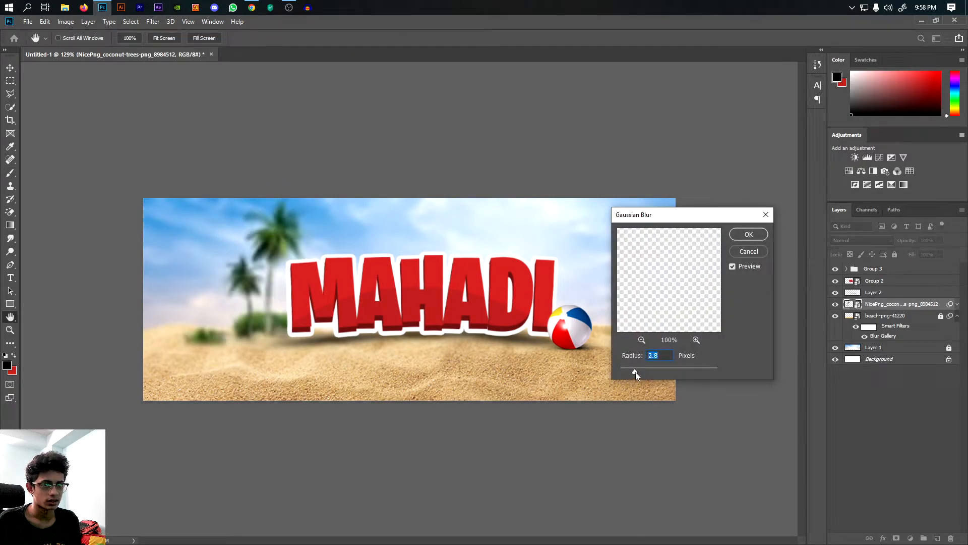
{"action": "left_click", "coordinate": [748, 234]}
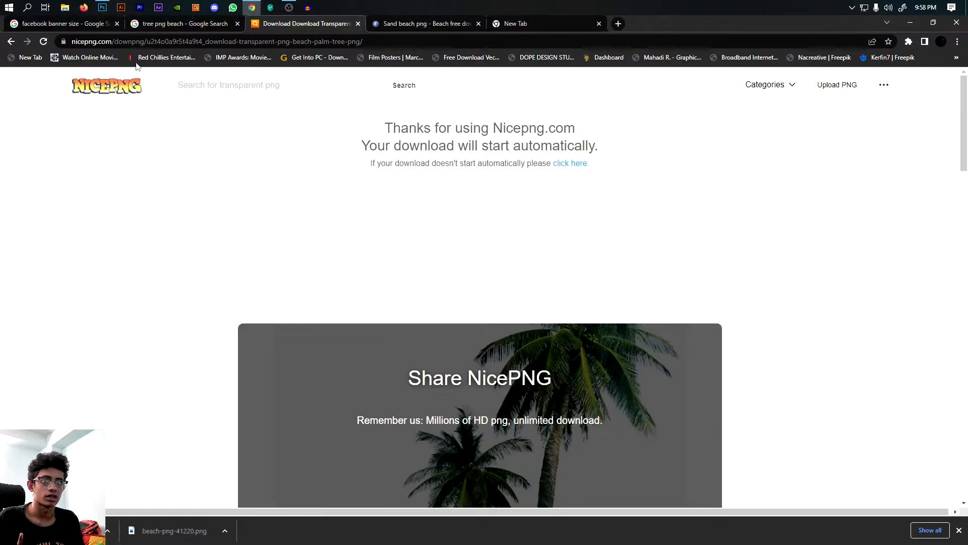
Search Google Images for 'sand overlay' and check a sand dust cloud result.
{"action": "left_click", "coordinate": [182, 24]}
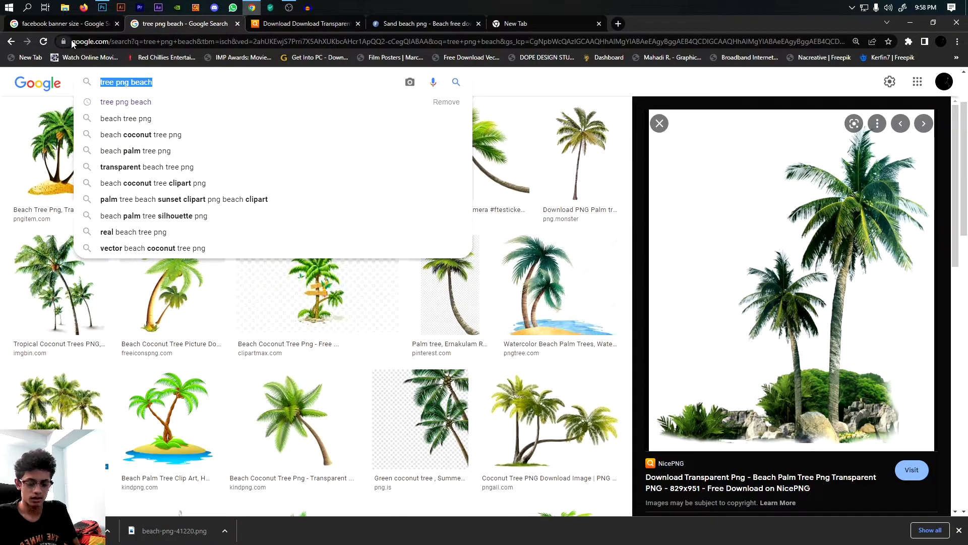
{"action": "type", "text": "beach sand overlay"}
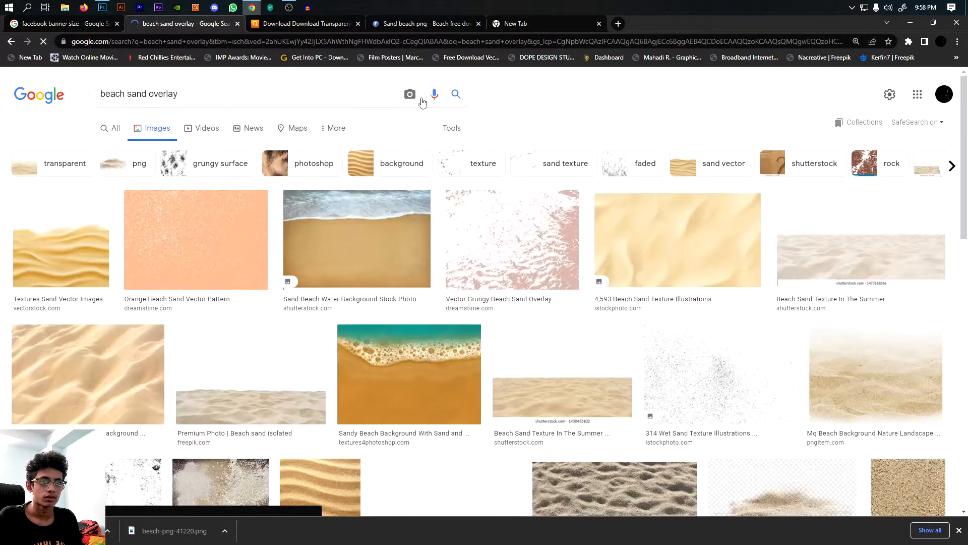
{"action": "left_click", "coordinate": [166, 95]}
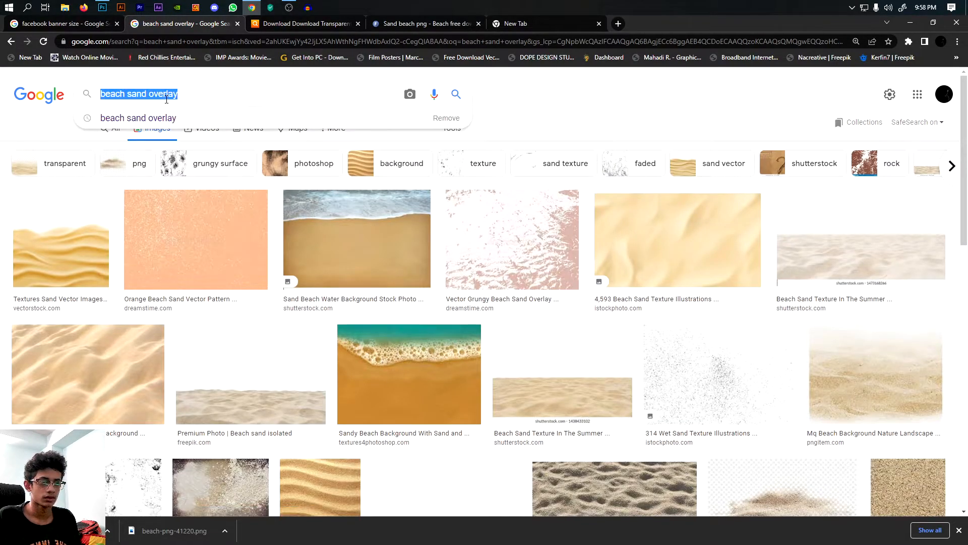
{"action": "type", "text": "sand p"}
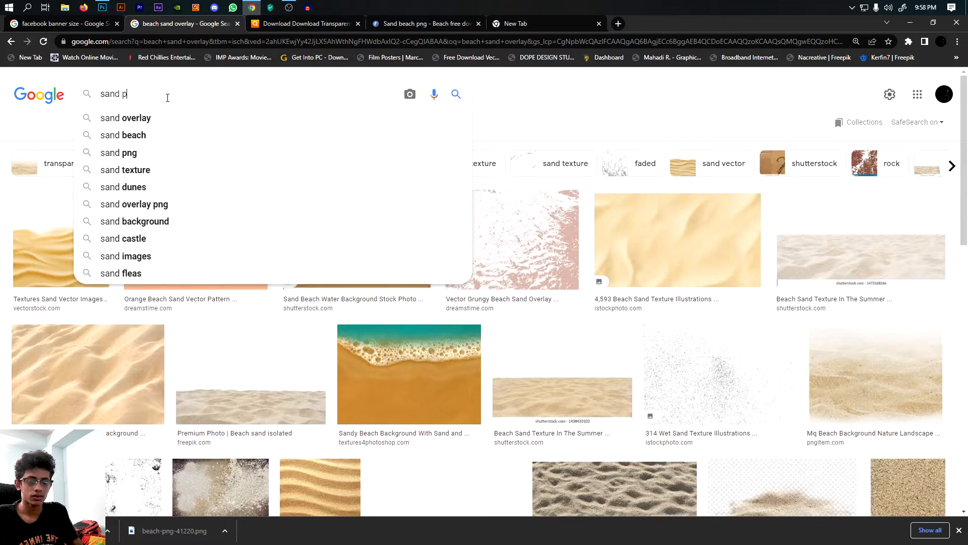
{"action": "type", "text": "sand overlay"}
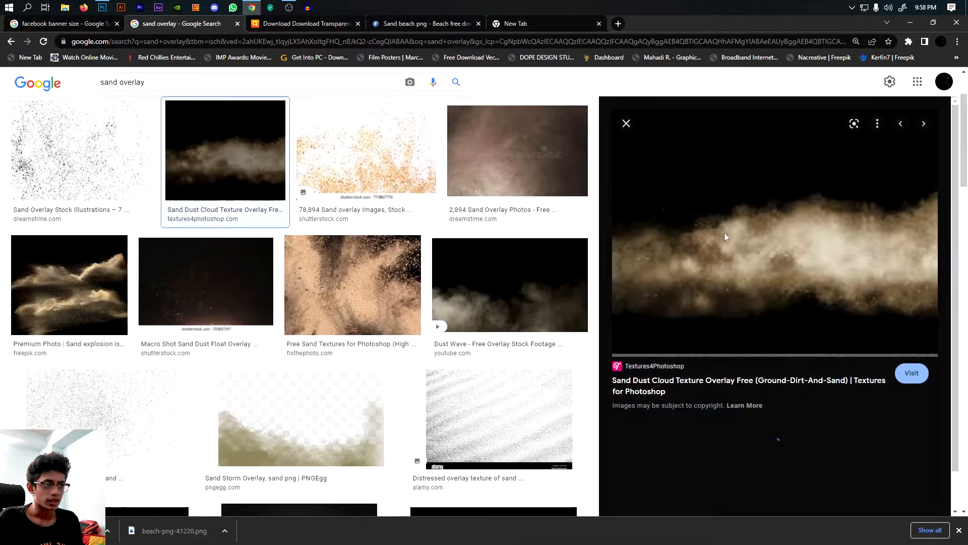
{"action": "right_click", "coordinate": [726, 237]}
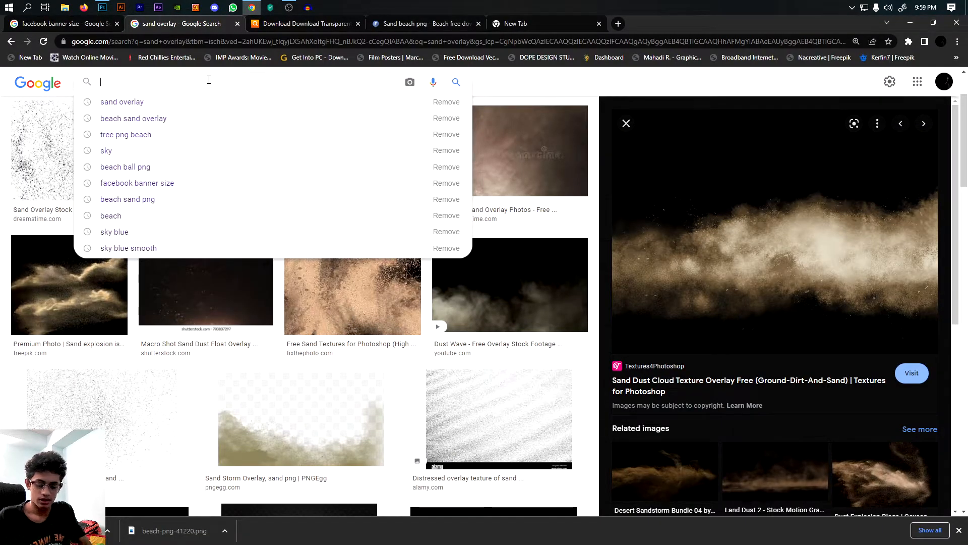
Search Google Images for beach seat PNGs.
{"action": "type", "text": "beach ben"}
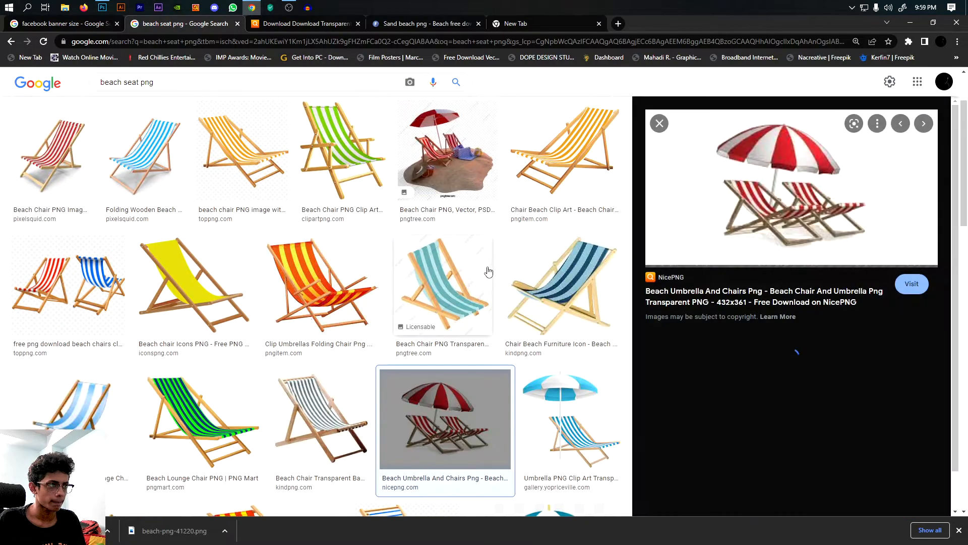
Compare striped beach chair results and open the pngtree beach chairs with umbrella on sand.
{"action": "left_click", "coordinate": [343, 149]}
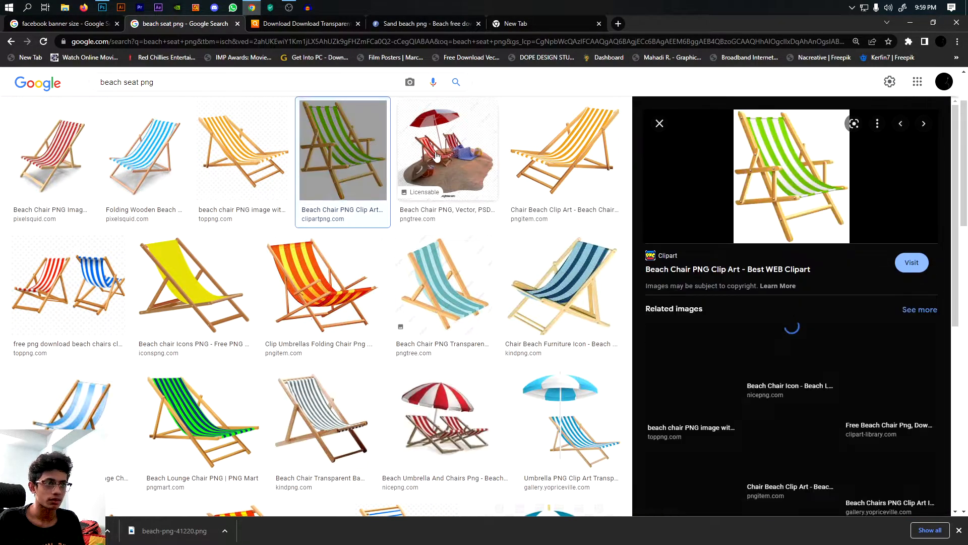
{"action": "left_click", "coordinate": [565, 152]}
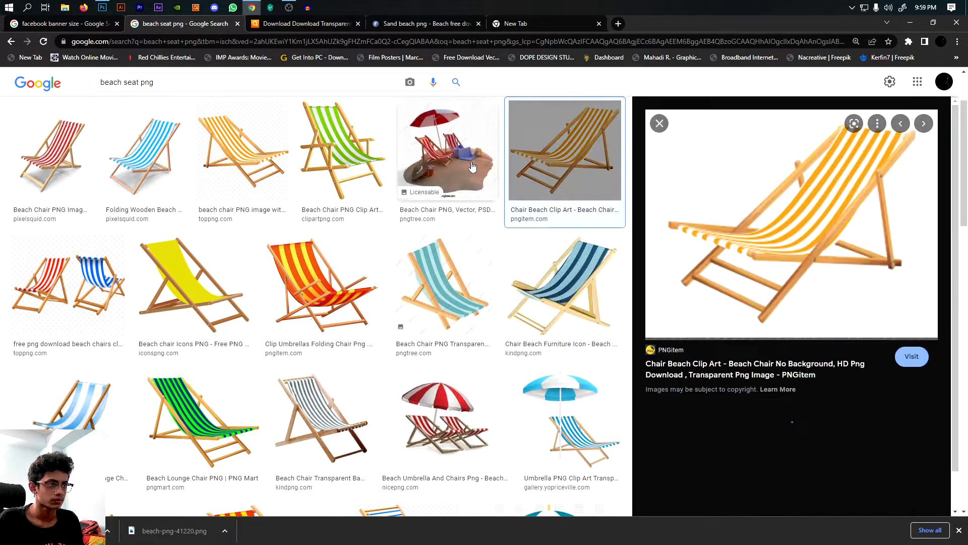
{"action": "left_click", "coordinate": [448, 149]}
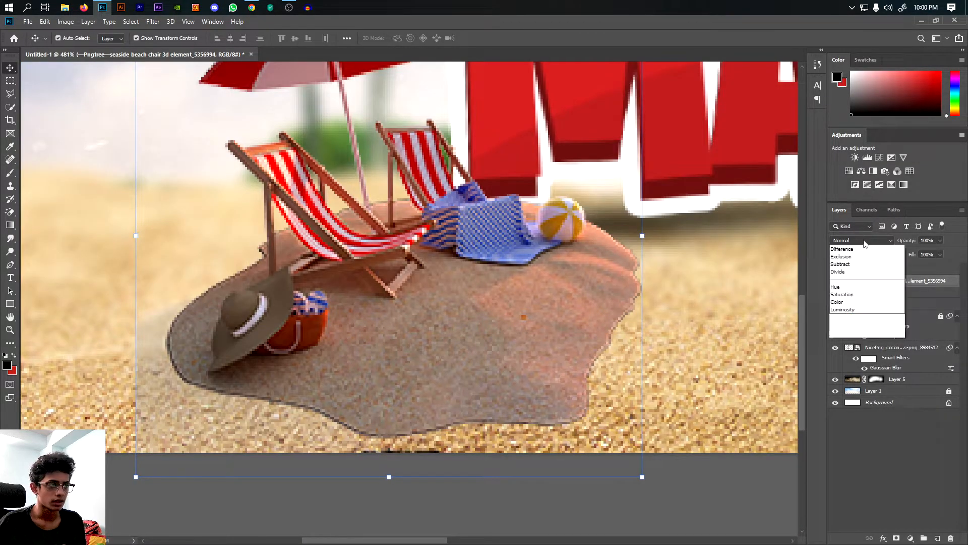
Rasterize the beach chair scene and erase the hard bottom edge of its sand patch.
{"action": "left_click", "coordinate": [842, 468]}
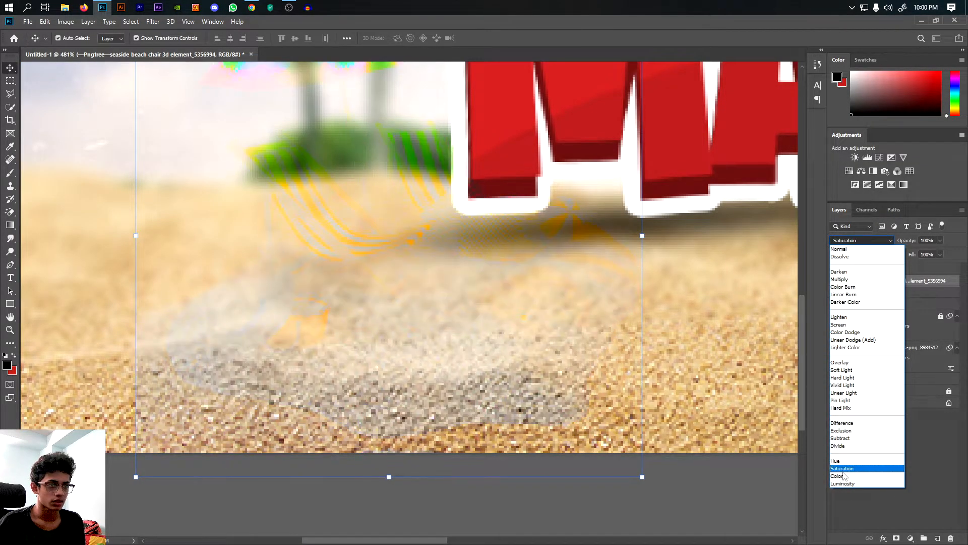
{"action": "left_click", "coordinate": [842, 483]}
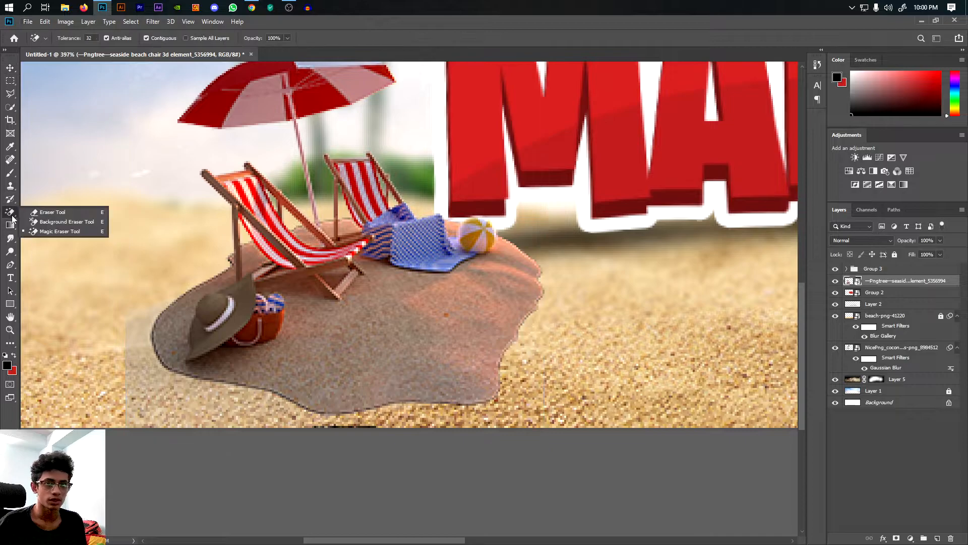
{"action": "left_click", "coordinate": [52, 212]}
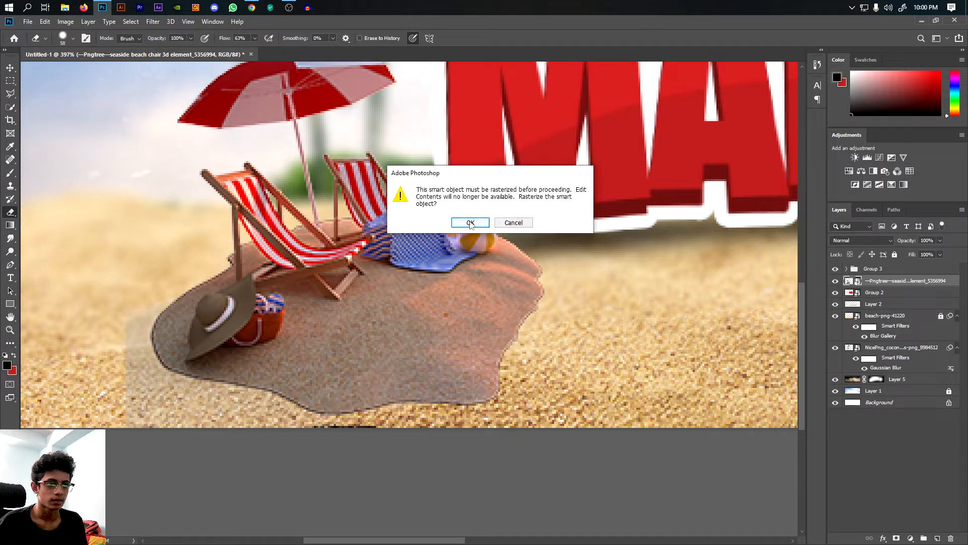
{"action": "left_click", "coordinate": [470, 222]}
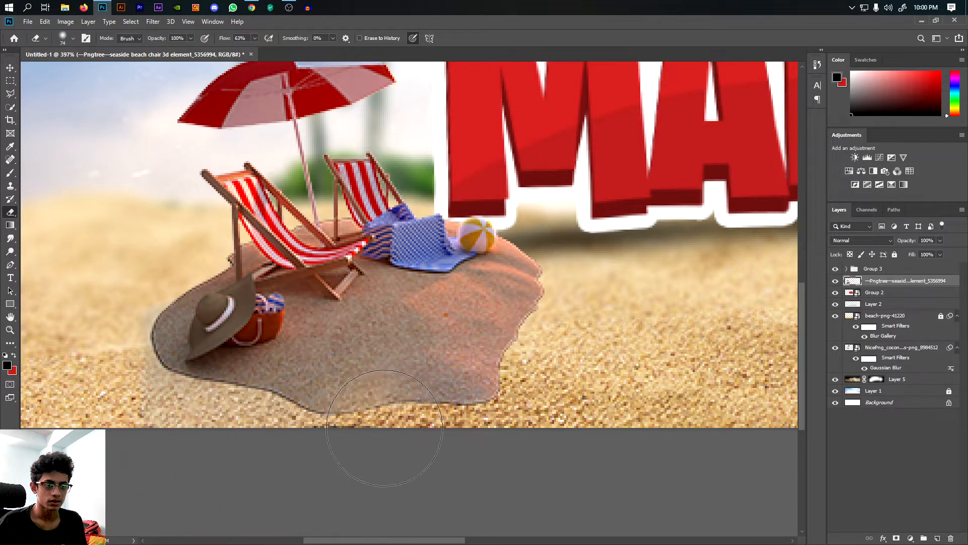
{"action": "left_click_drag", "start_coordinate": [384, 425], "coordinate": [543, 290]}
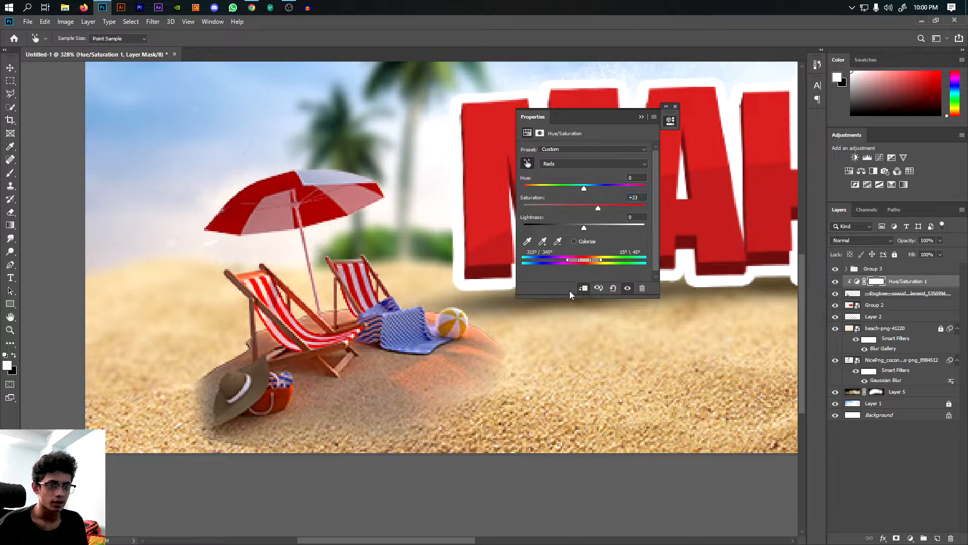
Try boosting Reds saturation and lightness on the chairs, then discard the Hue/Saturation adjustment.
{"action": "left_click_drag", "start_coordinate": [598, 207], "coordinate": [611, 208]}
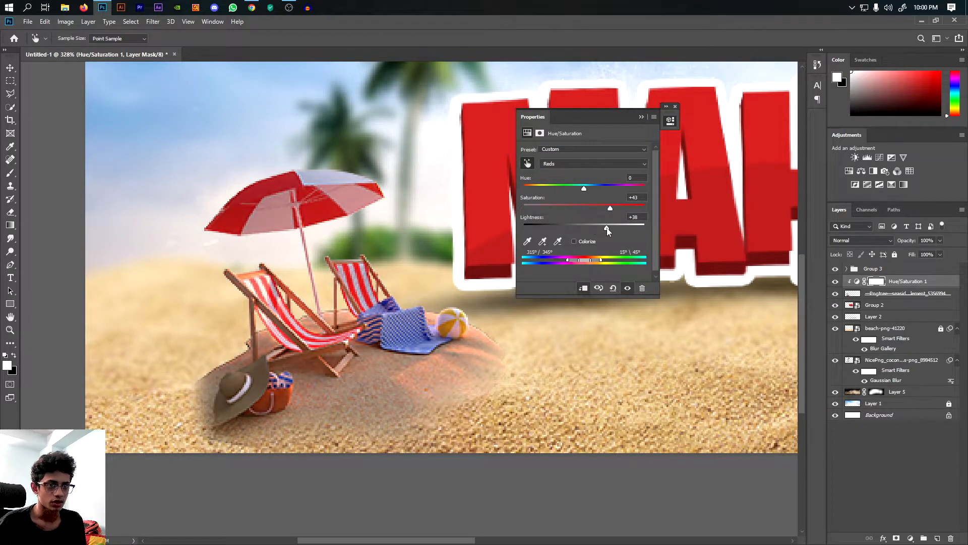
{"action": "left_click_drag", "start_coordinate": [610, 227], "coordinate": [628, 227]}
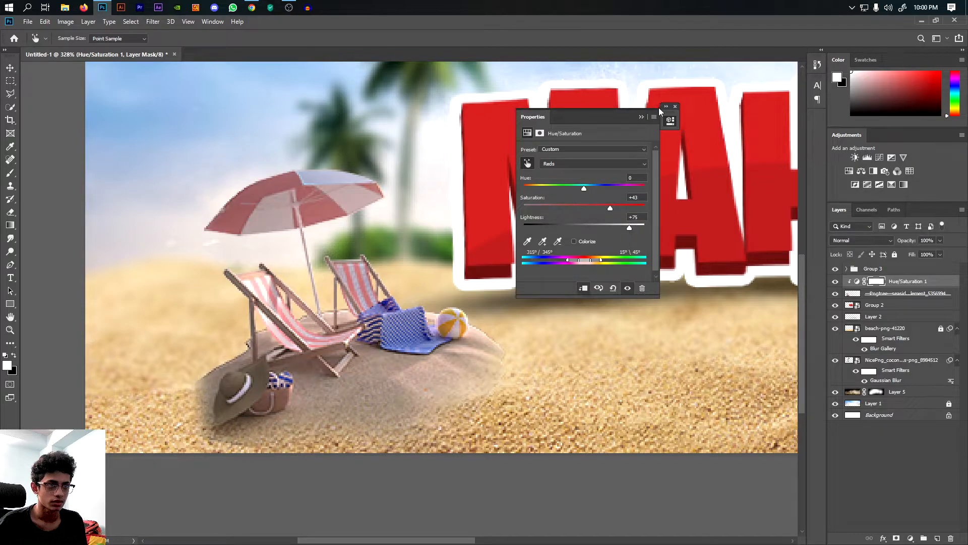
{"action": "left_click", "coordinate": [674, 107]}
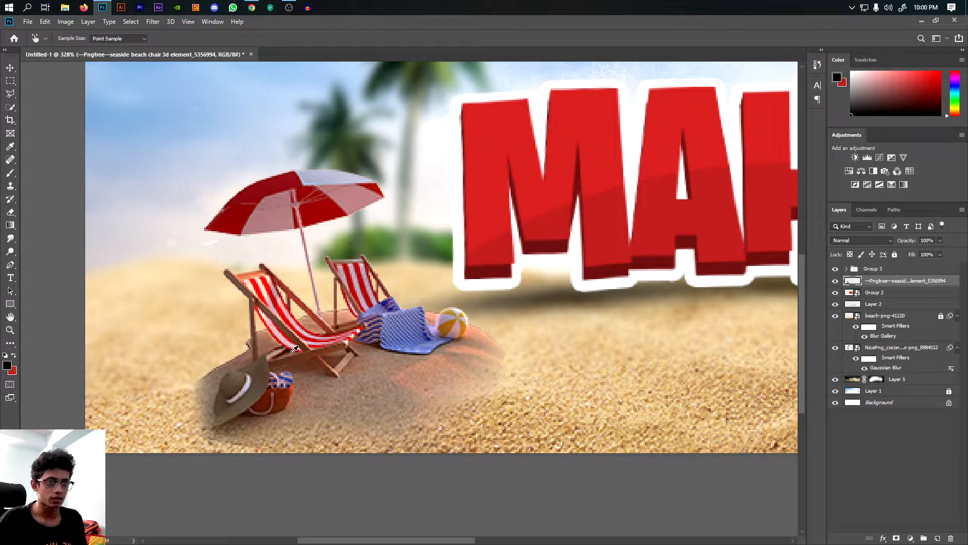
{"action": "left_click", "coordinate": [10, 211]}
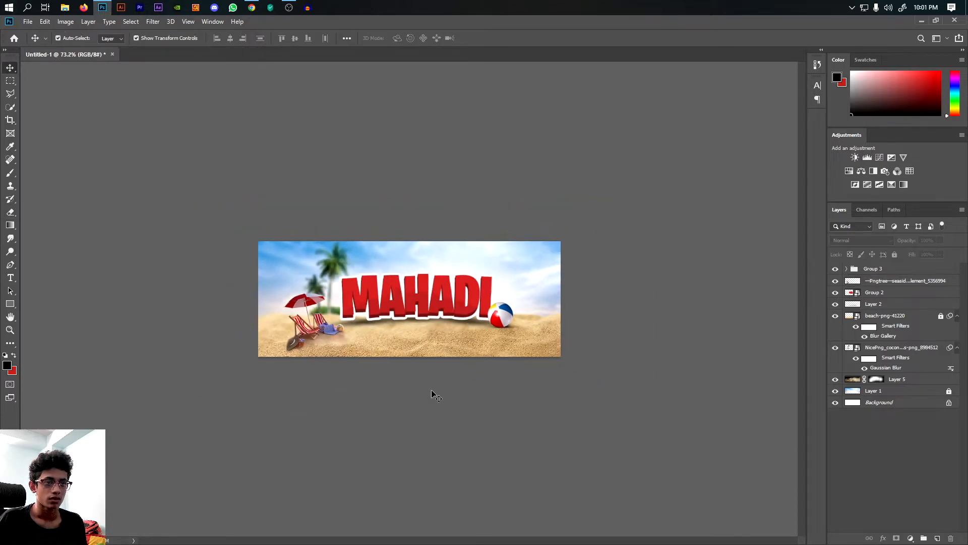
Type 'FOLLOW ME ON FACEBOOK' in Nexa Bold with wide tracking beneath MAHADI.
{"action": "left_click", "coordinate": [905, 280]}
{"action": "type", "text": "mo"}
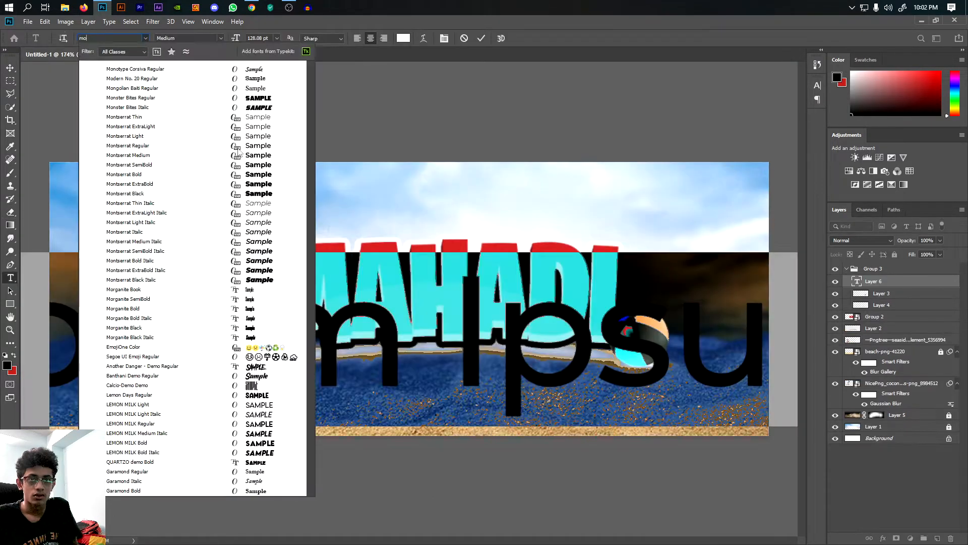
{"action": "type", "text": "nex"}
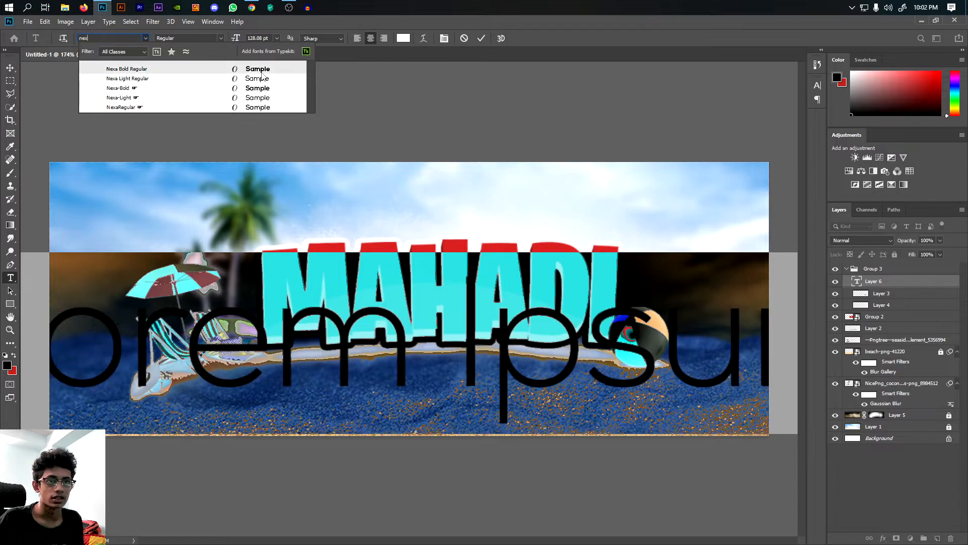
{"action": "left_click", "coordinate": [119, 69]}
{"action": "type", "text": "FOLLOW ME ON"}
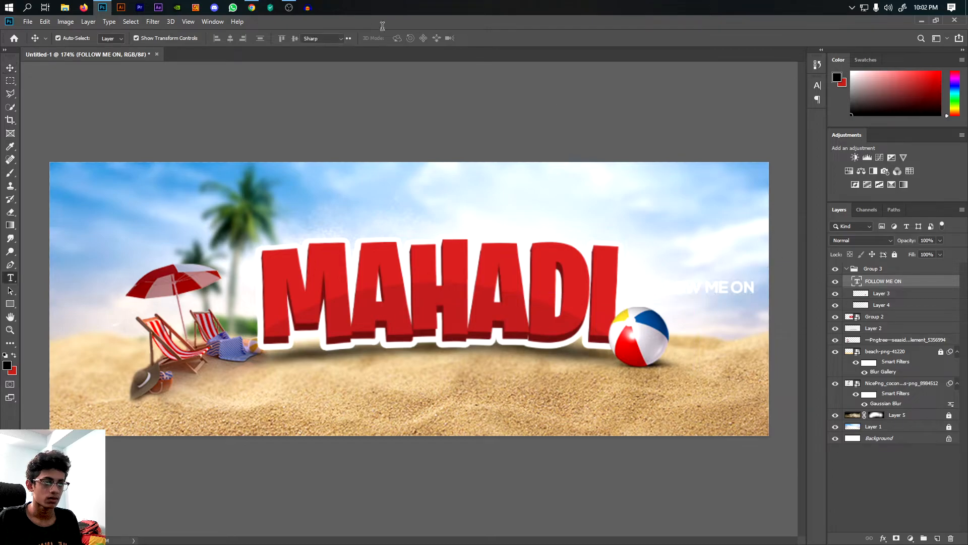
{"action": "left_click", "coordinate": [403, 38]}
{"action": "type", "text": " FACEBOOK"}
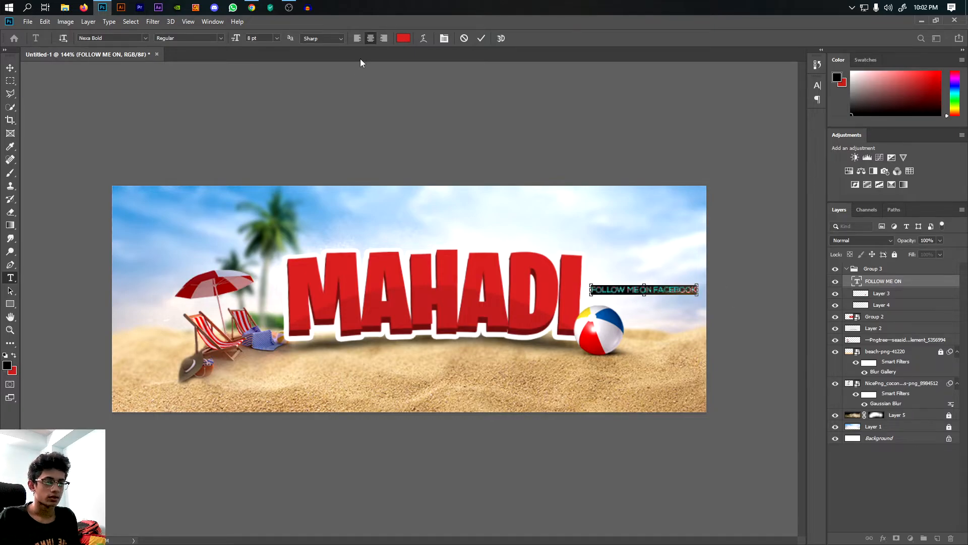
{"action": "left_click", "coordinate": [817, 86]}
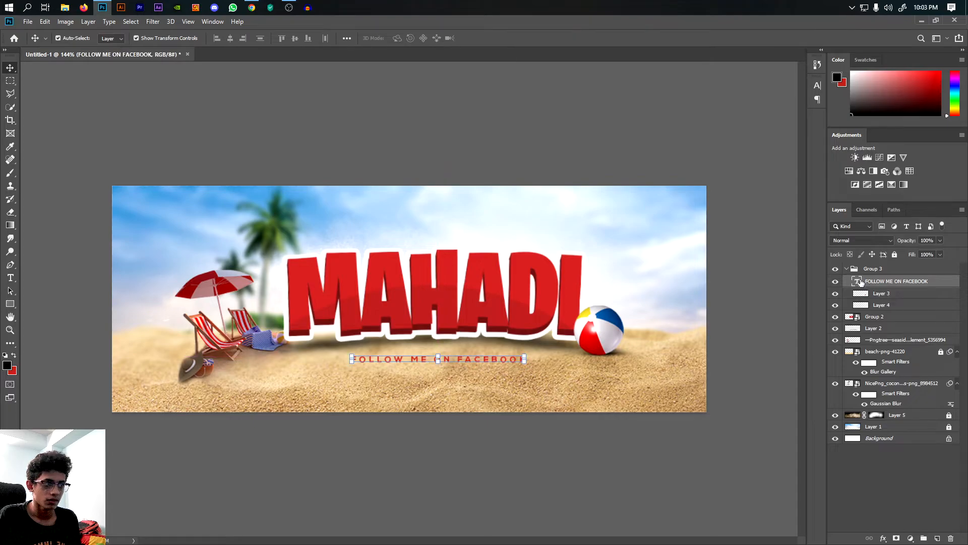
Recolour the subtitle to near-white #ddeafb.
{"action": "left_click", "coordinate": [404, 38]}
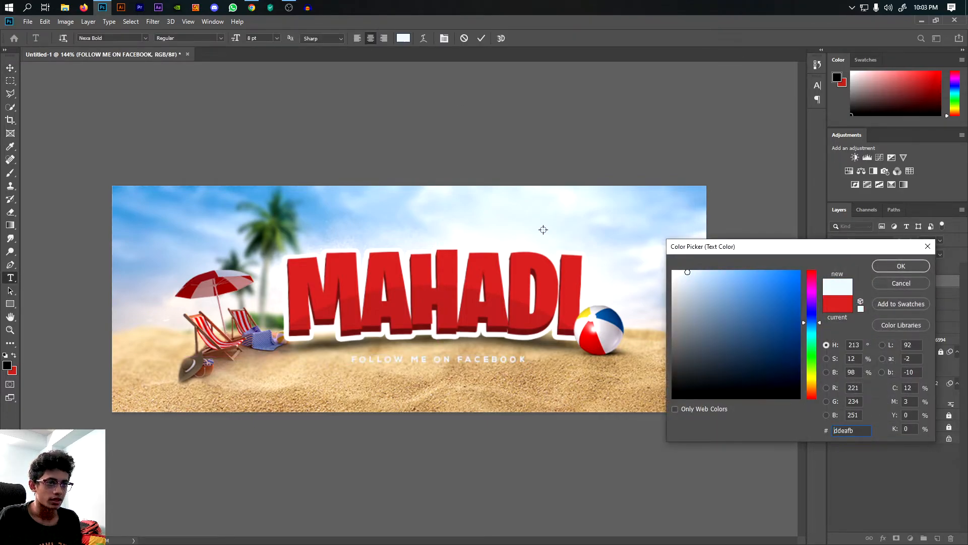
{"action": "left_click", "coordinate": [900, 266]}
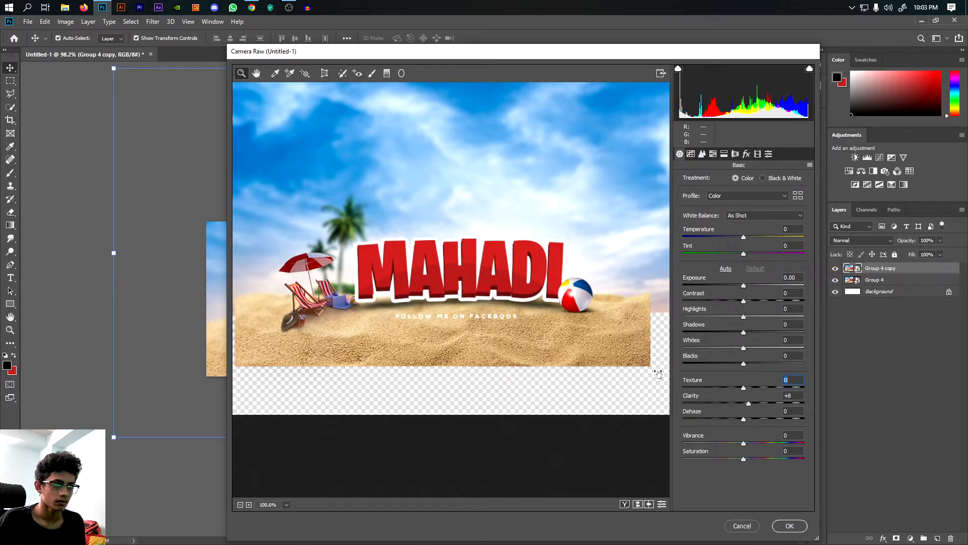
Raise Highlights, sharpen details and add light grain in Camera Raw, then apply it.
{"action": "left_click_drag", "start_coordinate": [743, 316], "coordinate": [763, 316]}
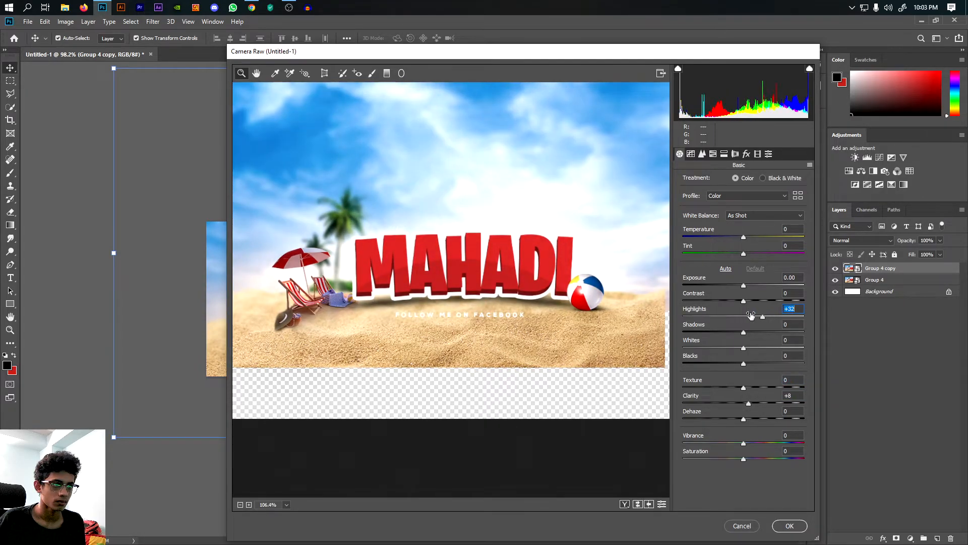
{"action": "left_click_drag", "start_coordinate": [761, 324], "coordinate": [732, 323]}
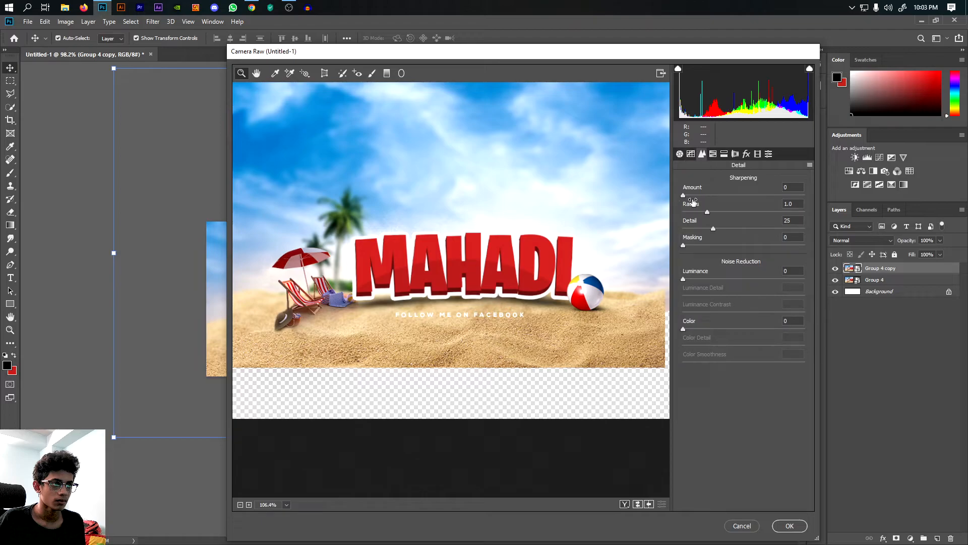
{"action": "left_click_drag", "start_coordinate": [683, 195], "coordinate": [721, 195]}
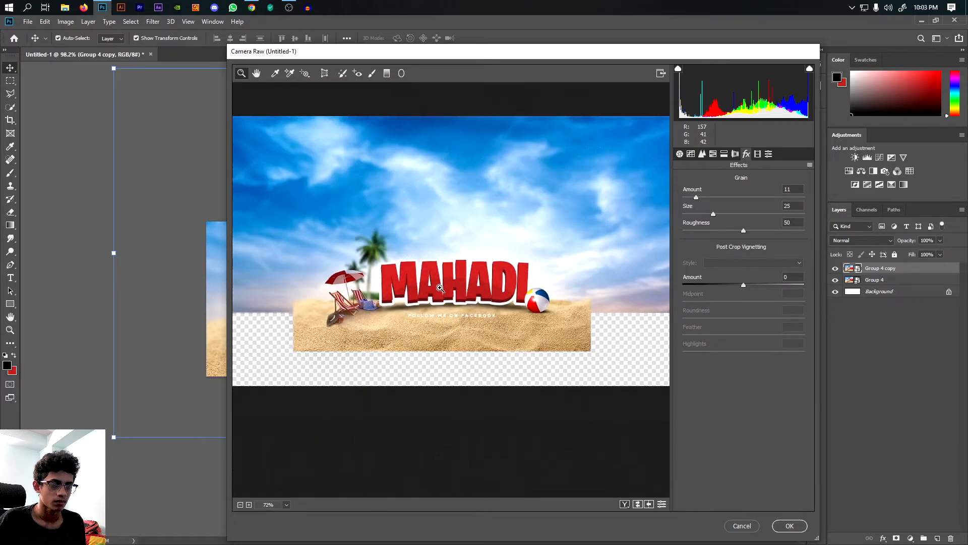
{"action": "left_click", "coordinate": [789, 526]}
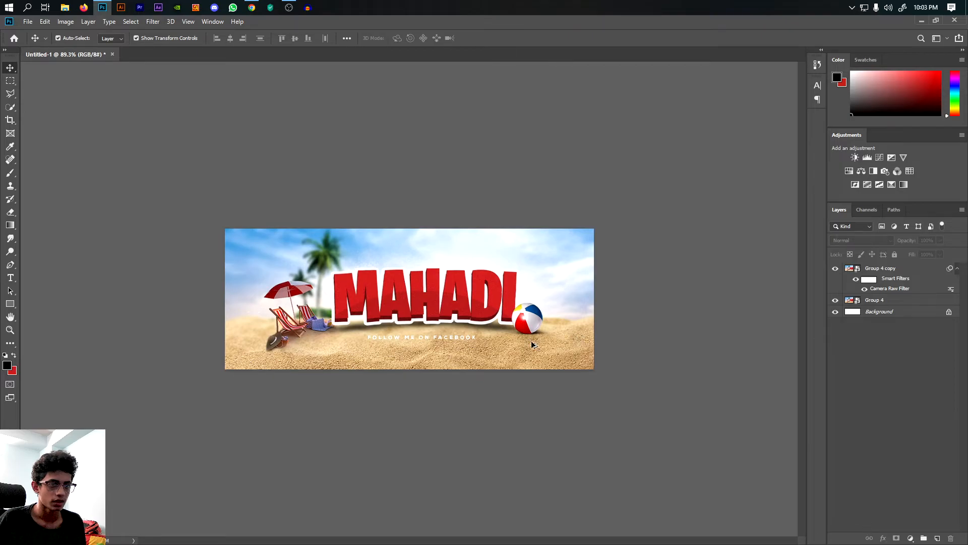
Add the Light_33 flare as a Screen-mode top layer glowing over the right end of MAHADI.
{"action": "left_click", "coordinate": [27, 22]}
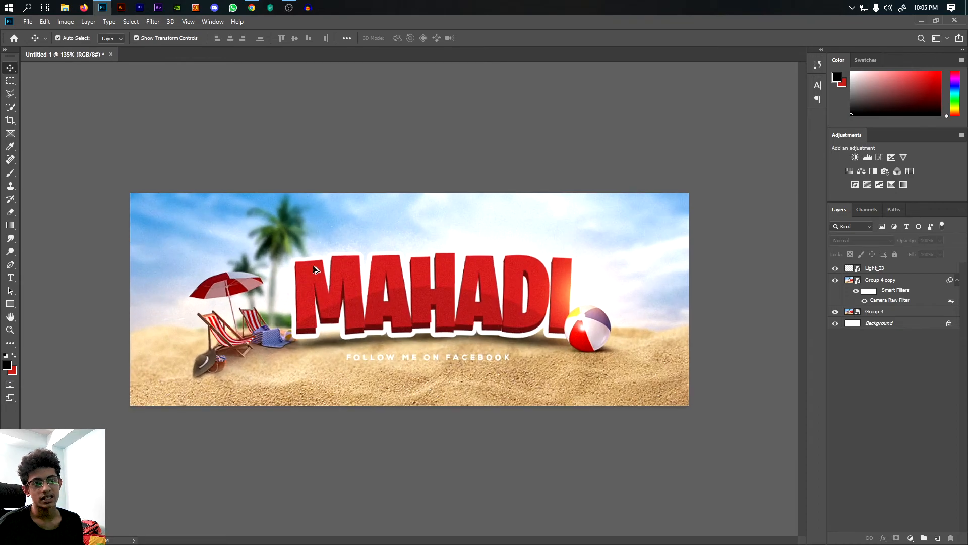
{"action": "mouse_move", "coordinate": [275, 210]}
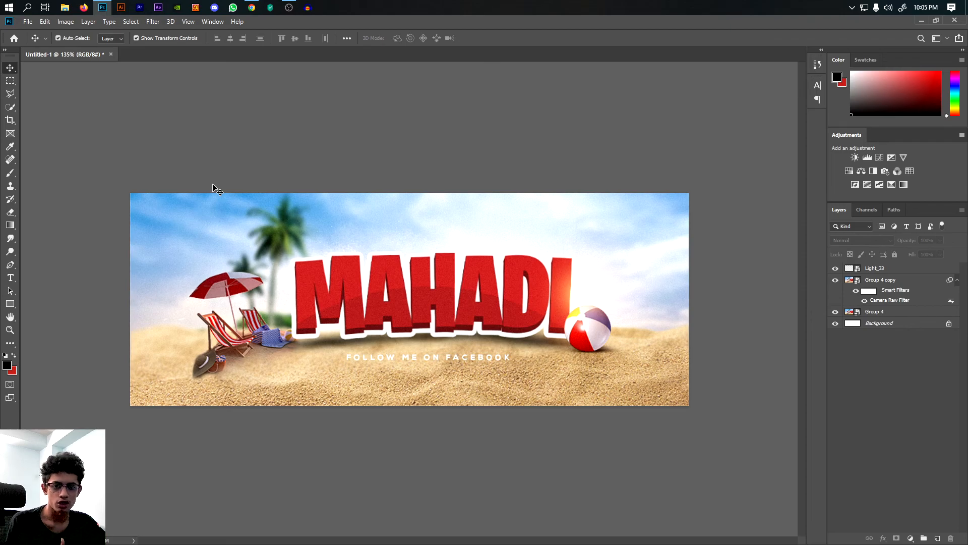
{"action": "mouse_move", "coordinate": [236, 132]}
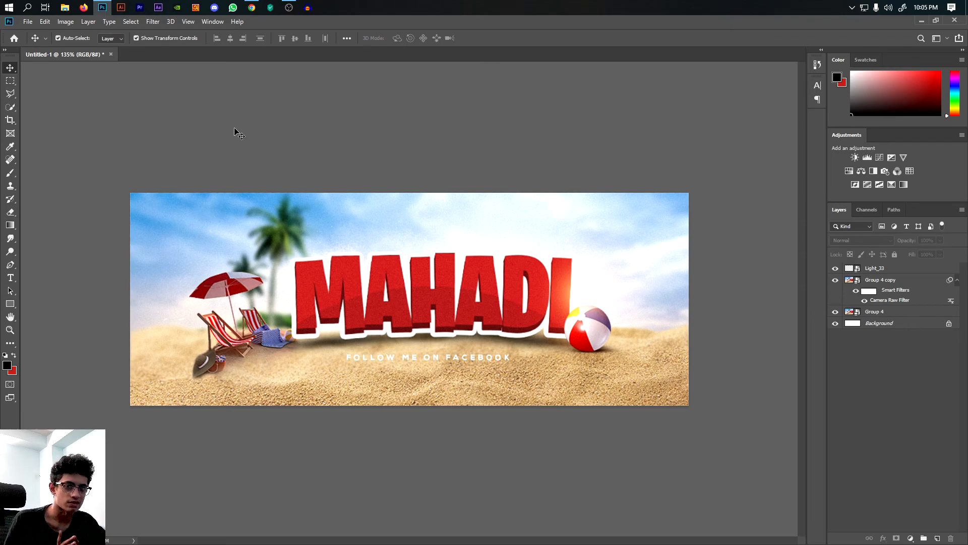